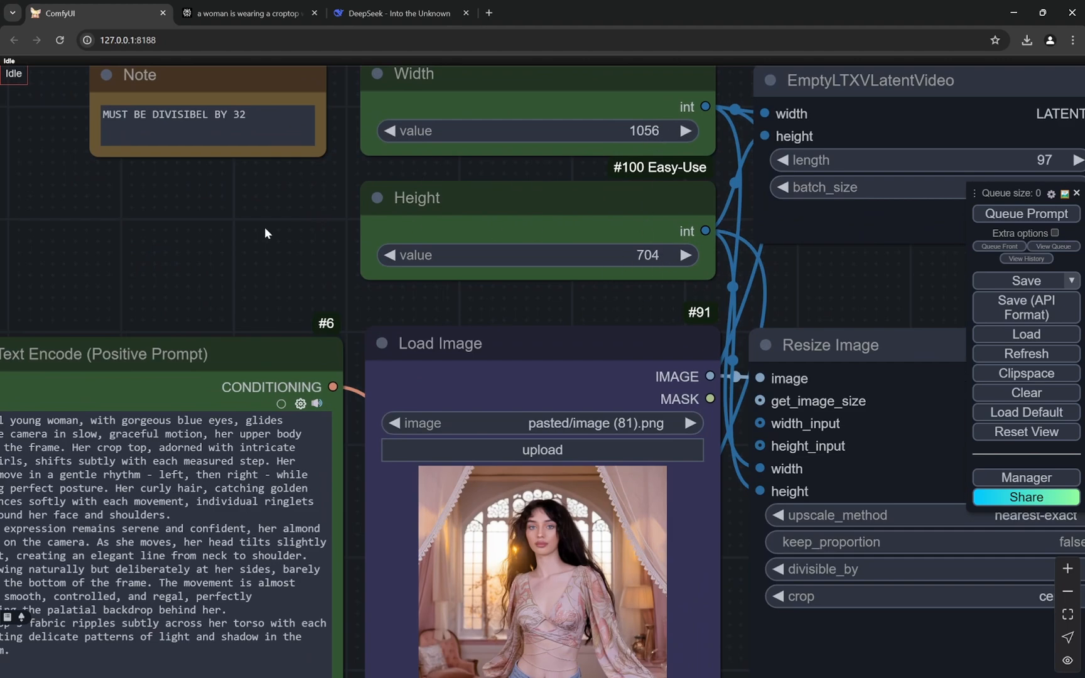
- Append the line 'never exceed 1280 x 720' beneath the divisible-by-32 reminder in the Note node
scroll(down, 3)
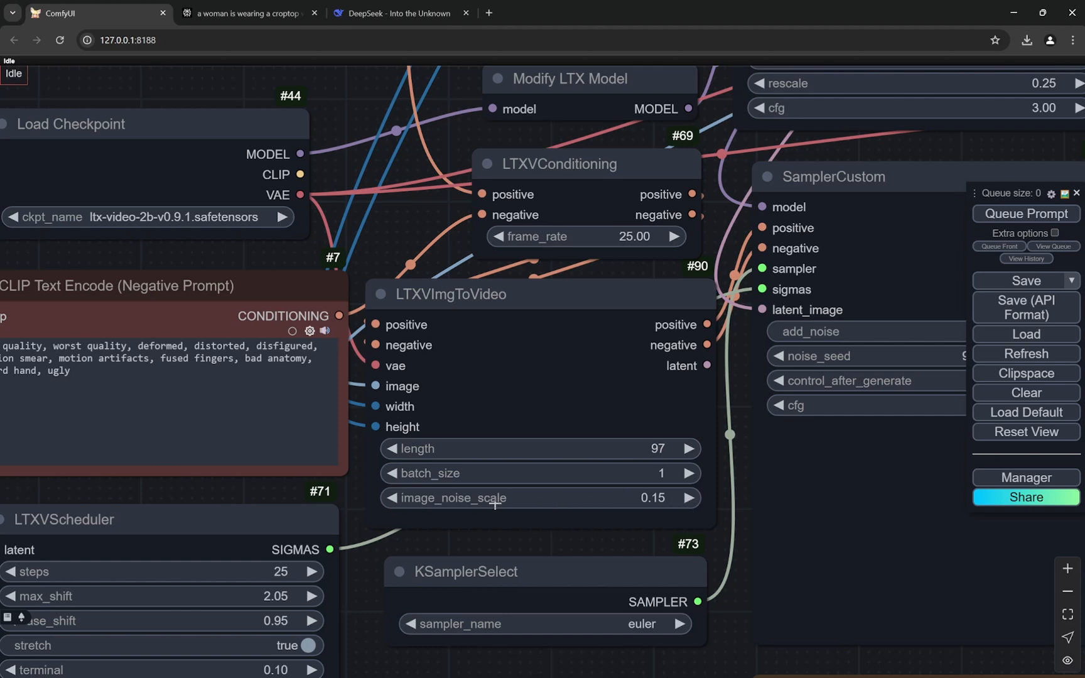
mouse_move(620, 504)
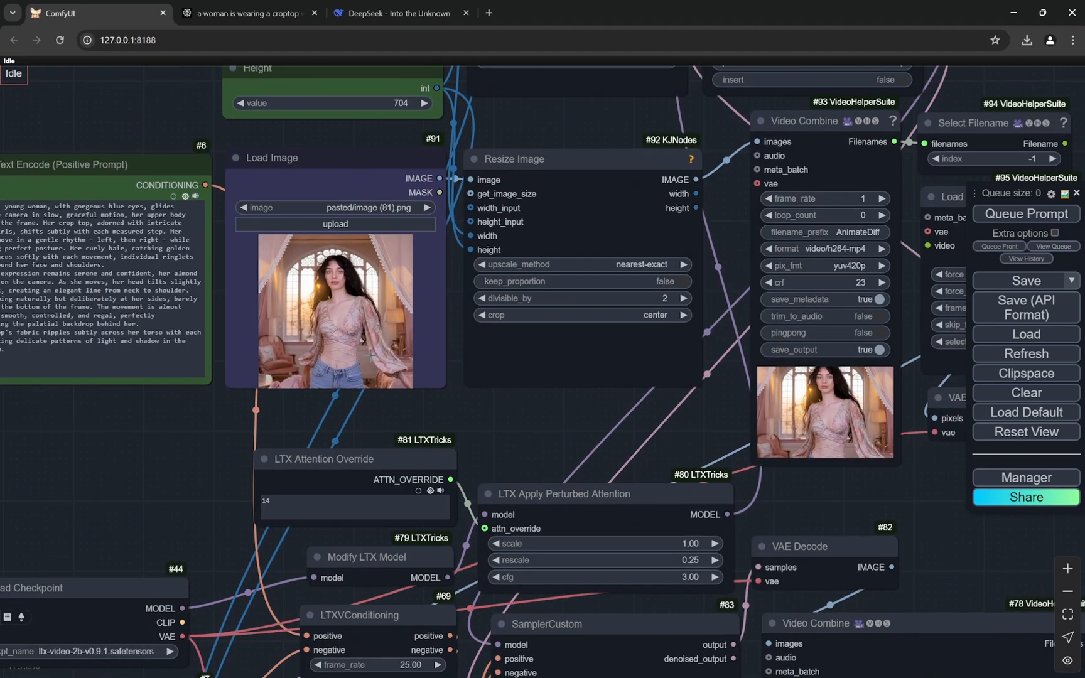
mouse_move(764, 466)
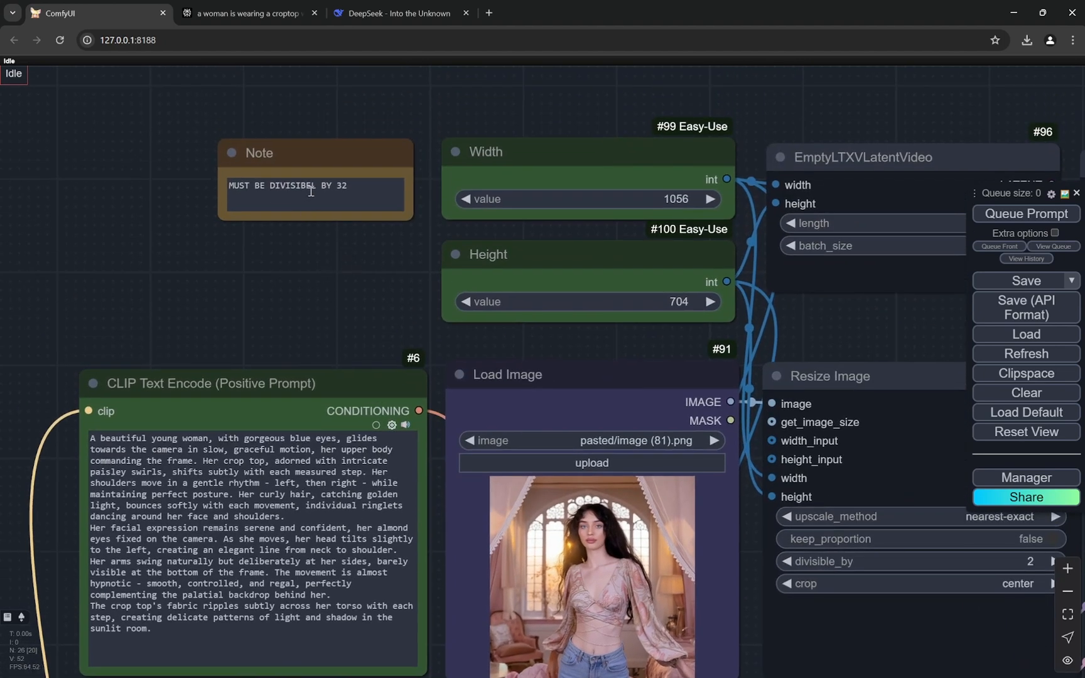
click(311, 193)
text(L)
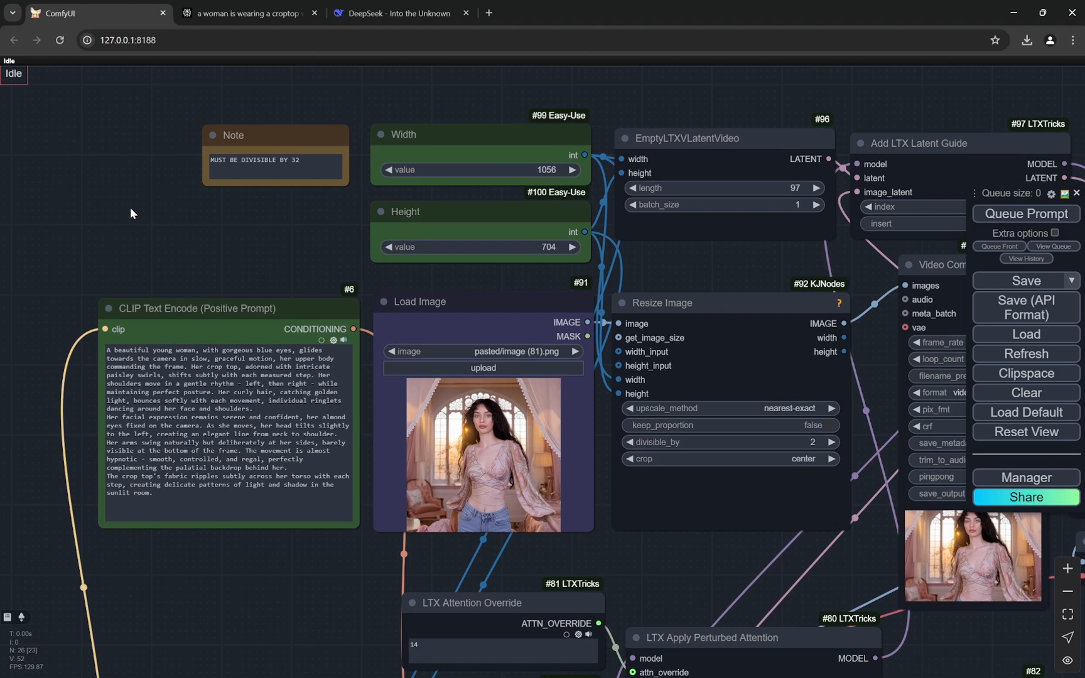
mouse_move(172, 215)
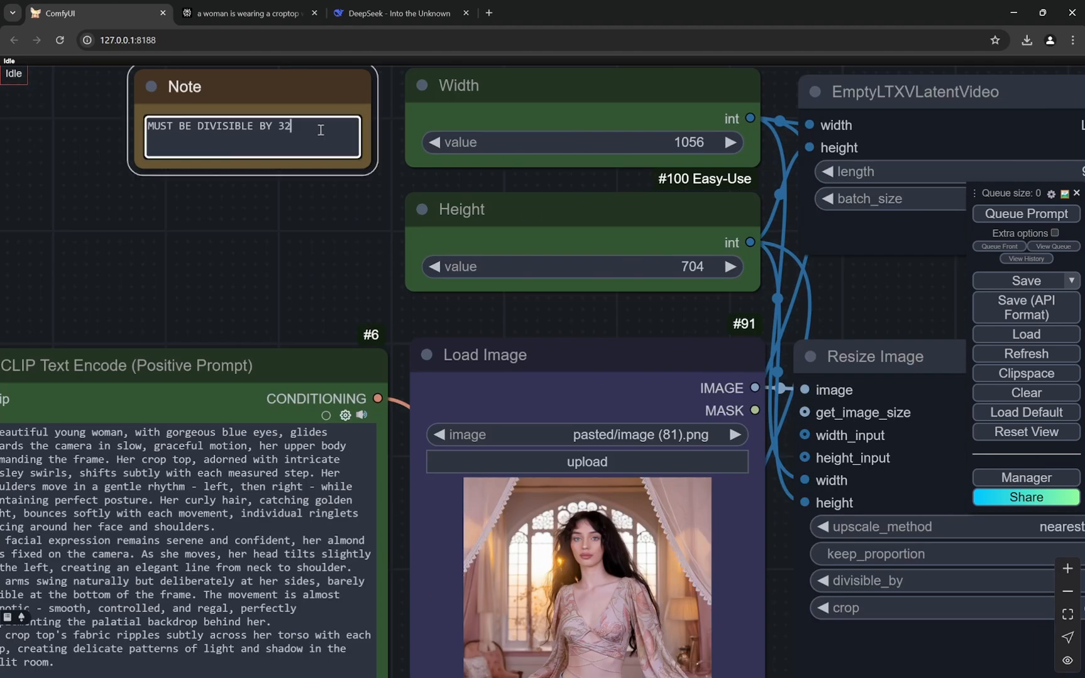
text(never)
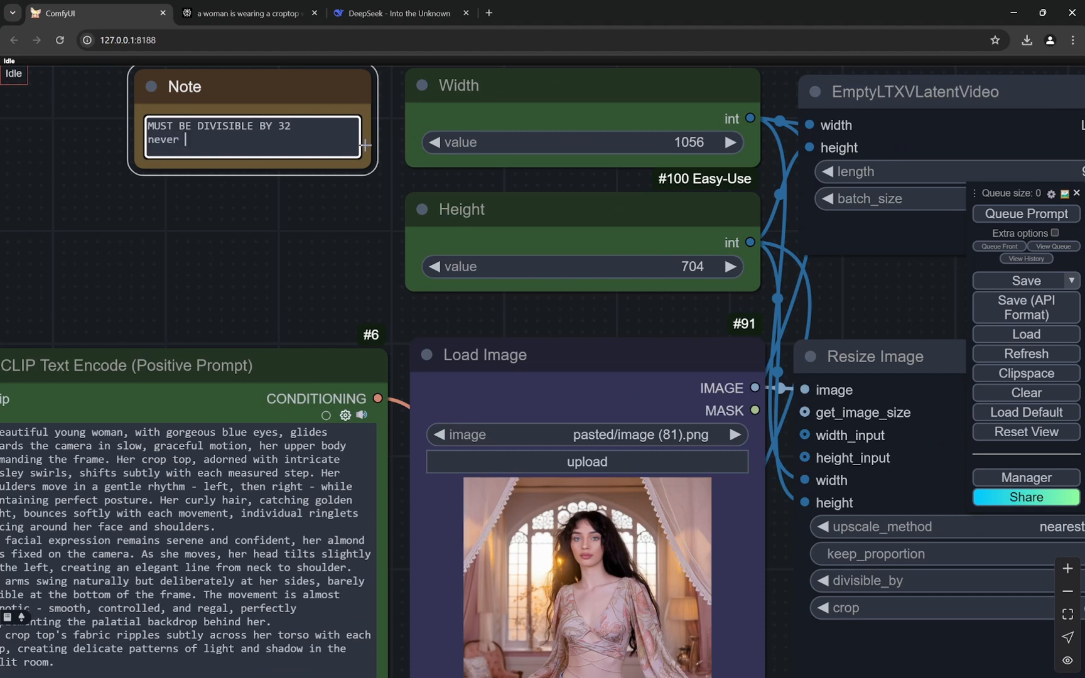
text(exceed)
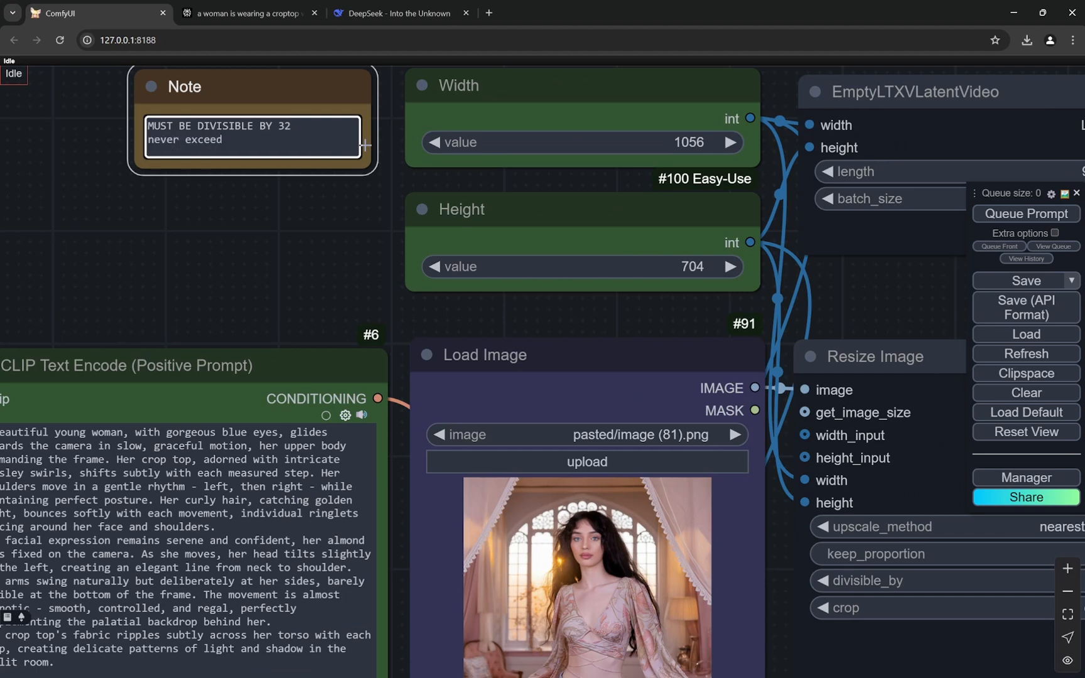
text(1280 x)
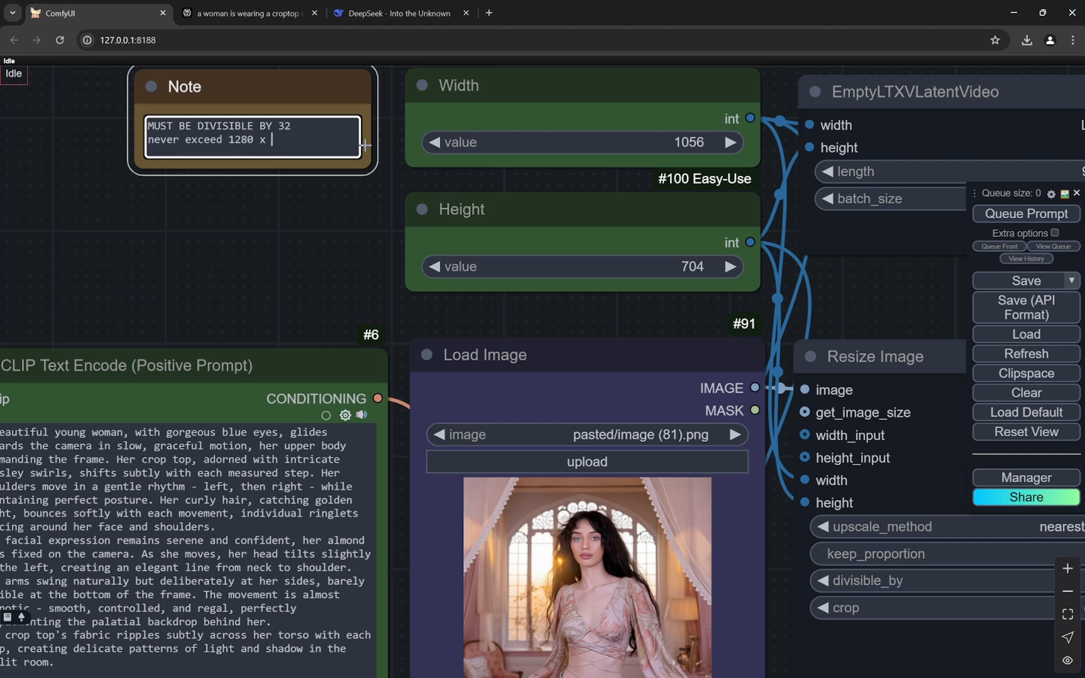
text(720)
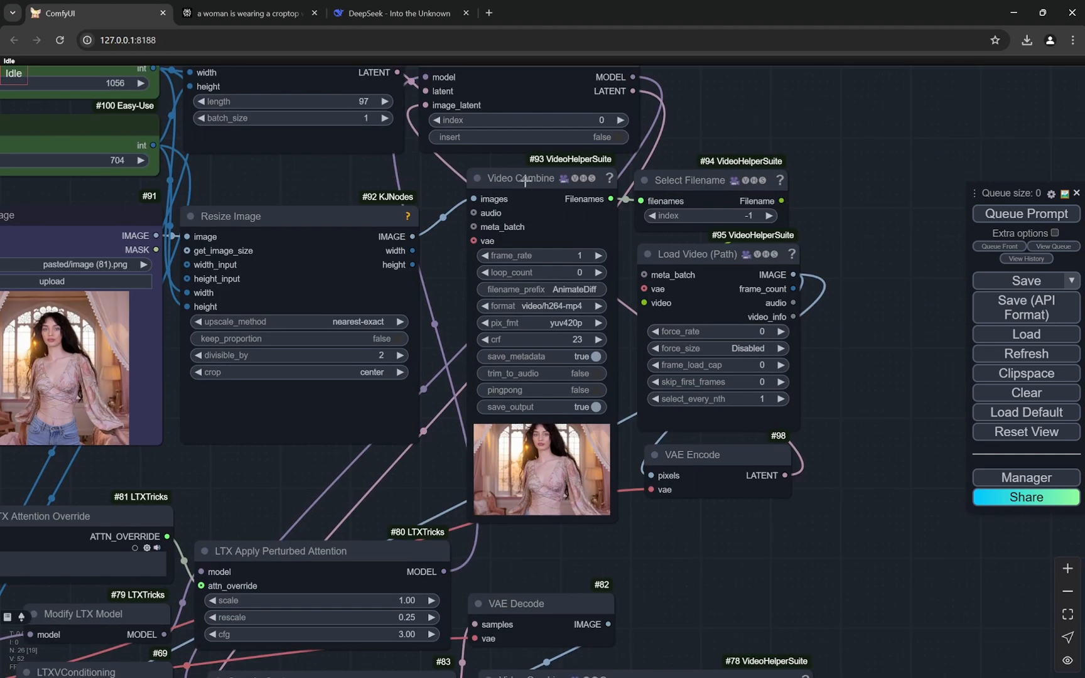
mouse_move(813, 513)
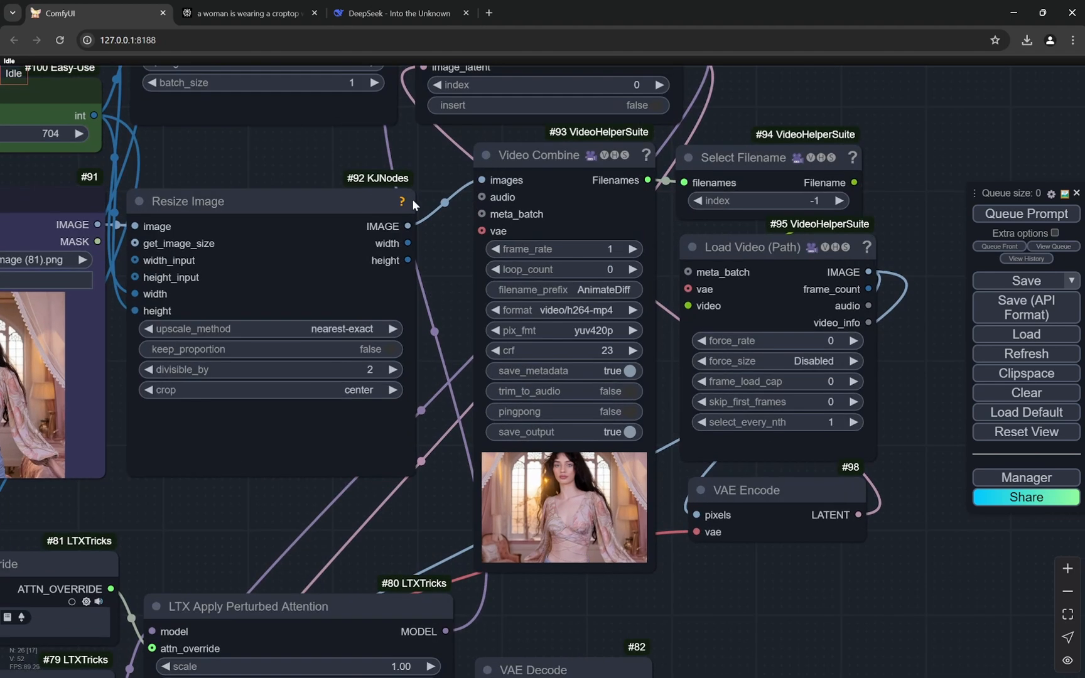
mouse_move(674, 425)
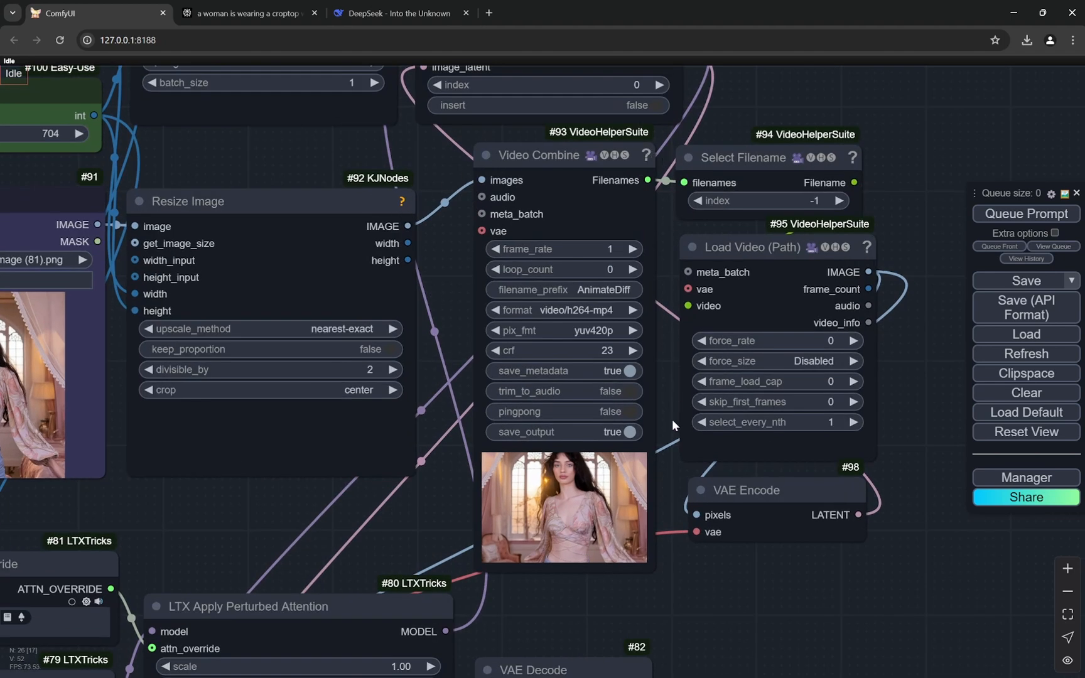
mouse_move(616, 239)
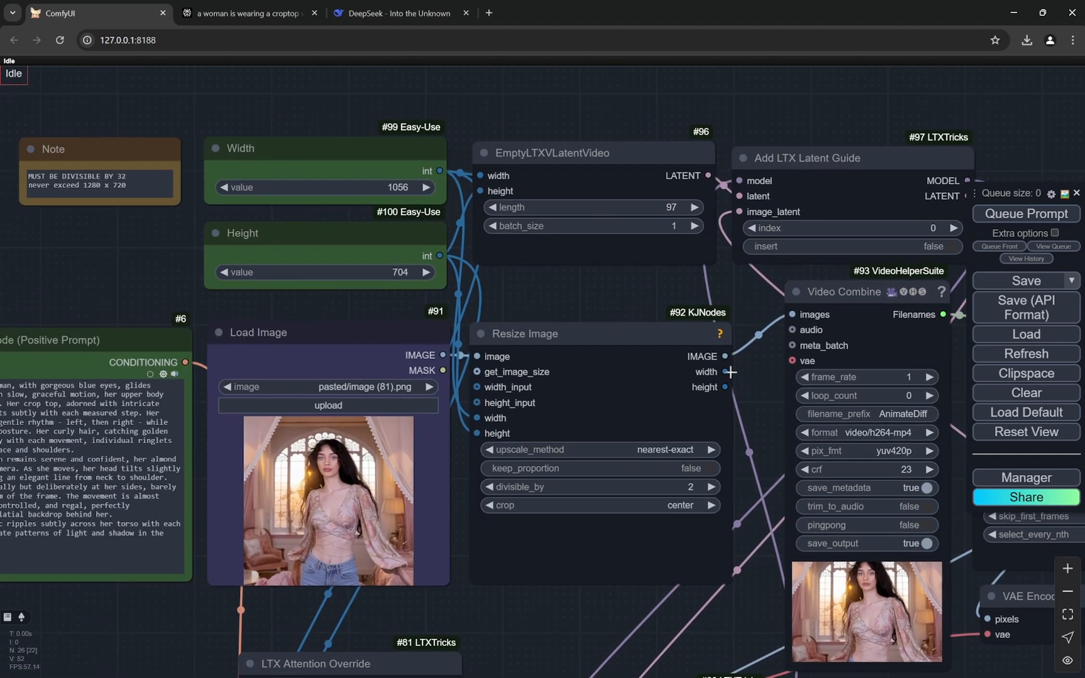
mouse_move(559, 289)
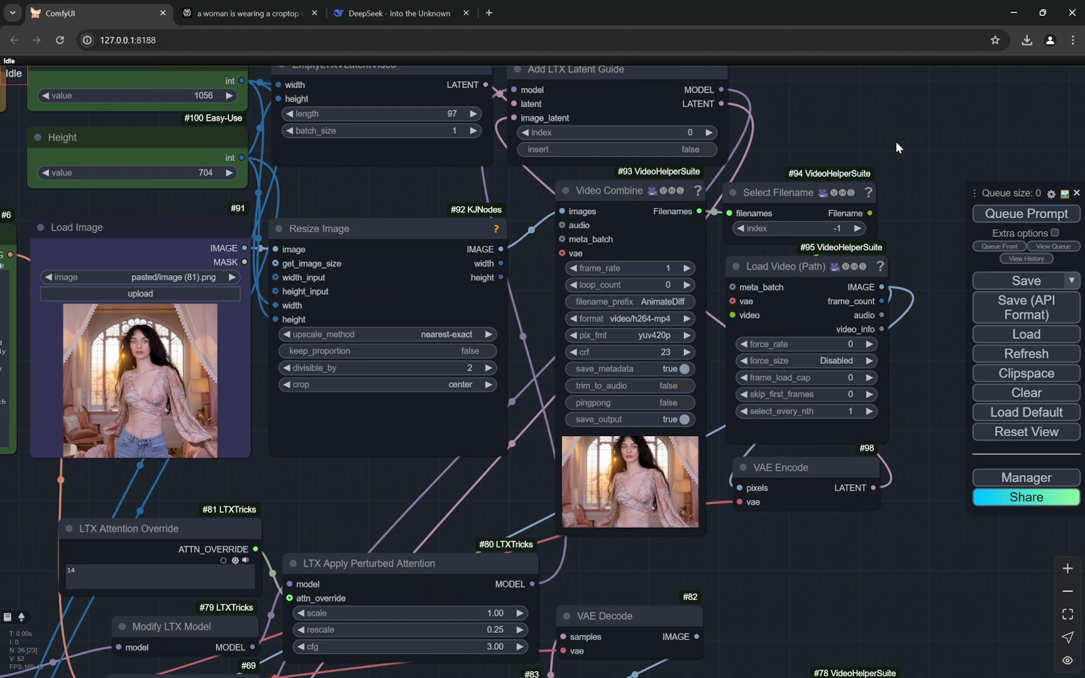
mouse_move(718, 432)
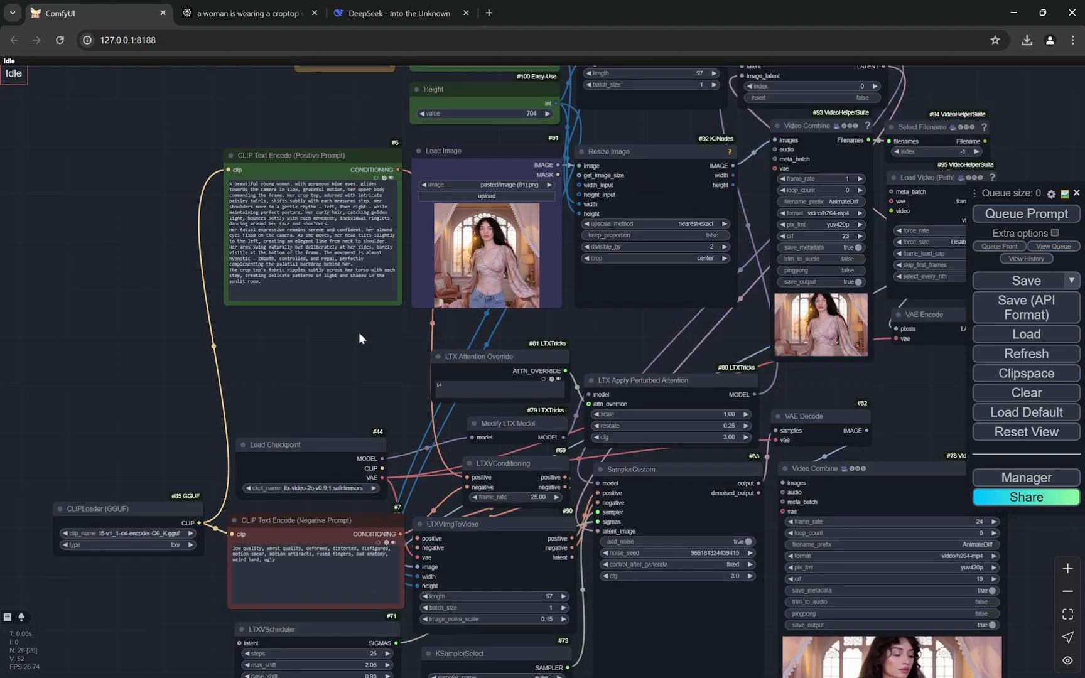
scroll(down, 3)
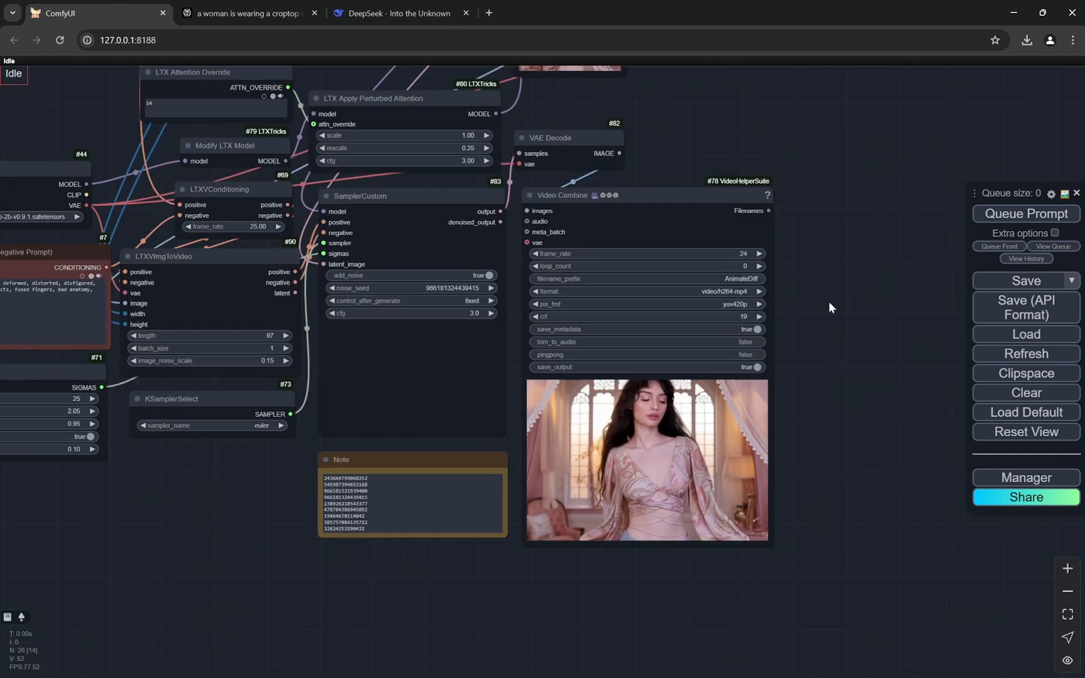
- Review the Perplexity answer expanding the croptop-woman prompt into a 150-word movement description
click(245, 13)
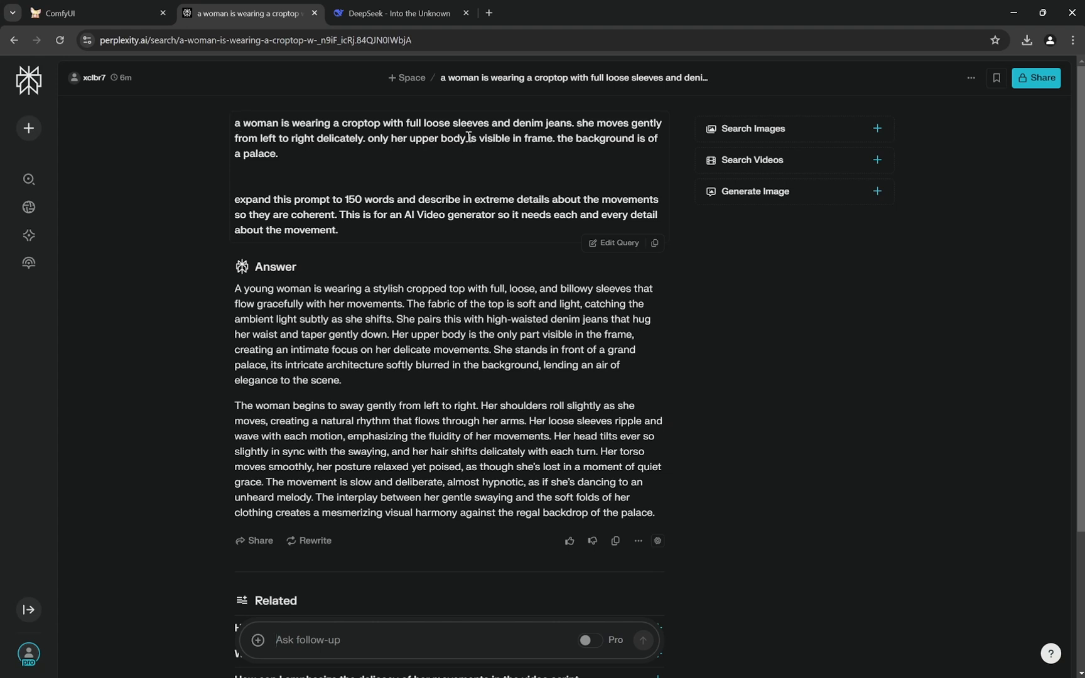
mouse_move(464, 156)
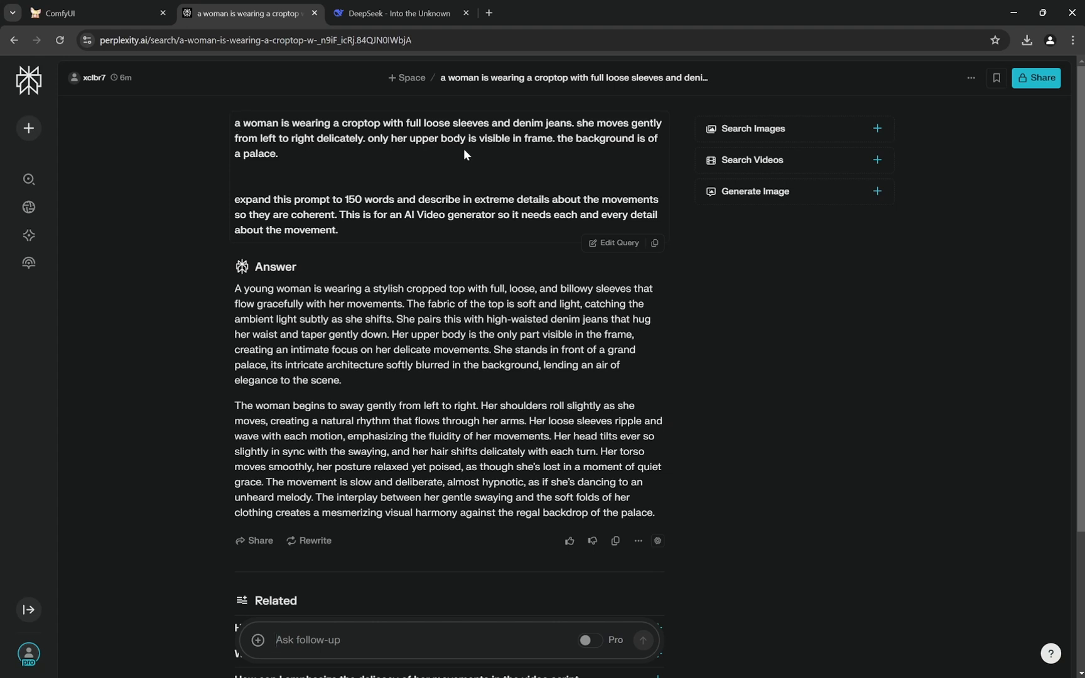
click(399, 12)
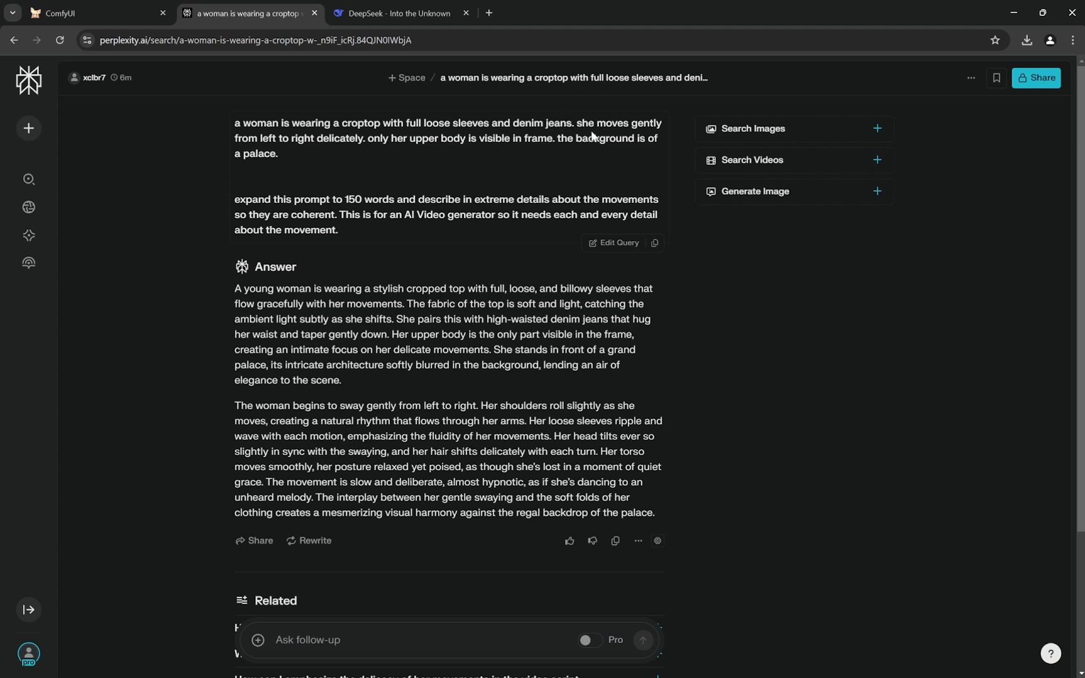
mouse_move(450, 138)
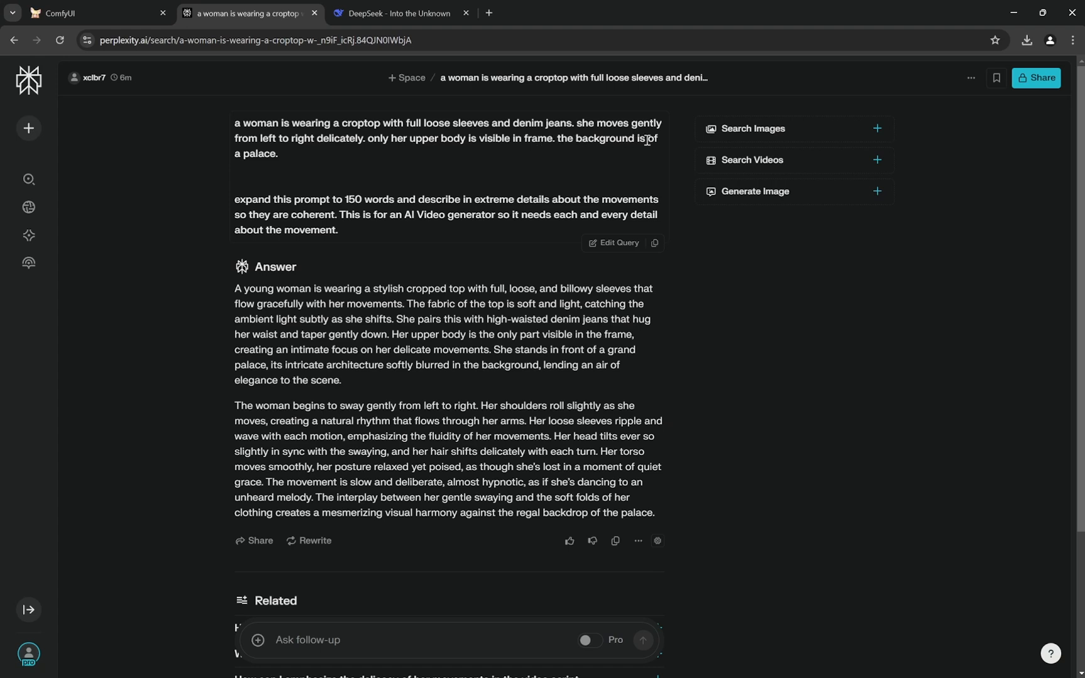
mouse_move(362, 159)
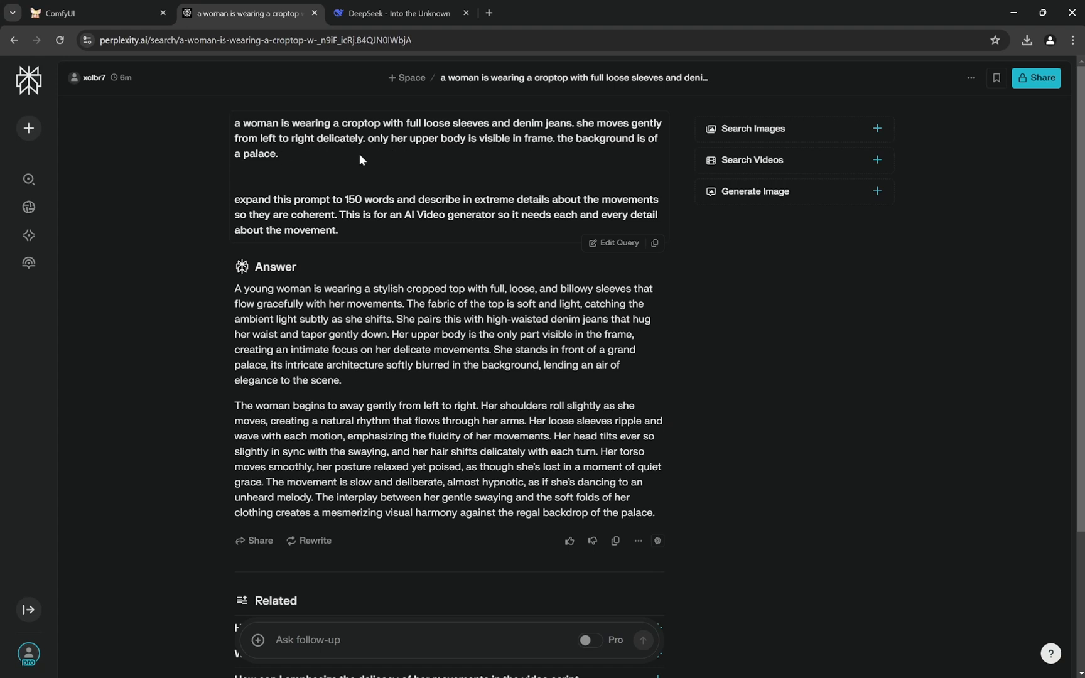
mouse_move(386, 180)
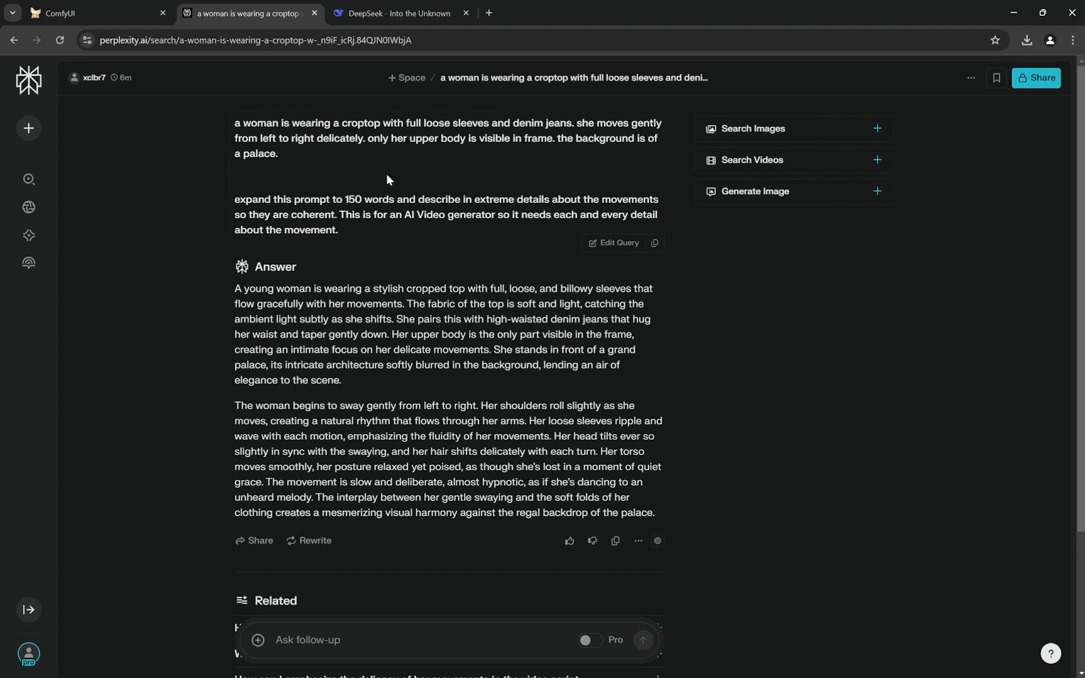
mouse_move(415, 180)
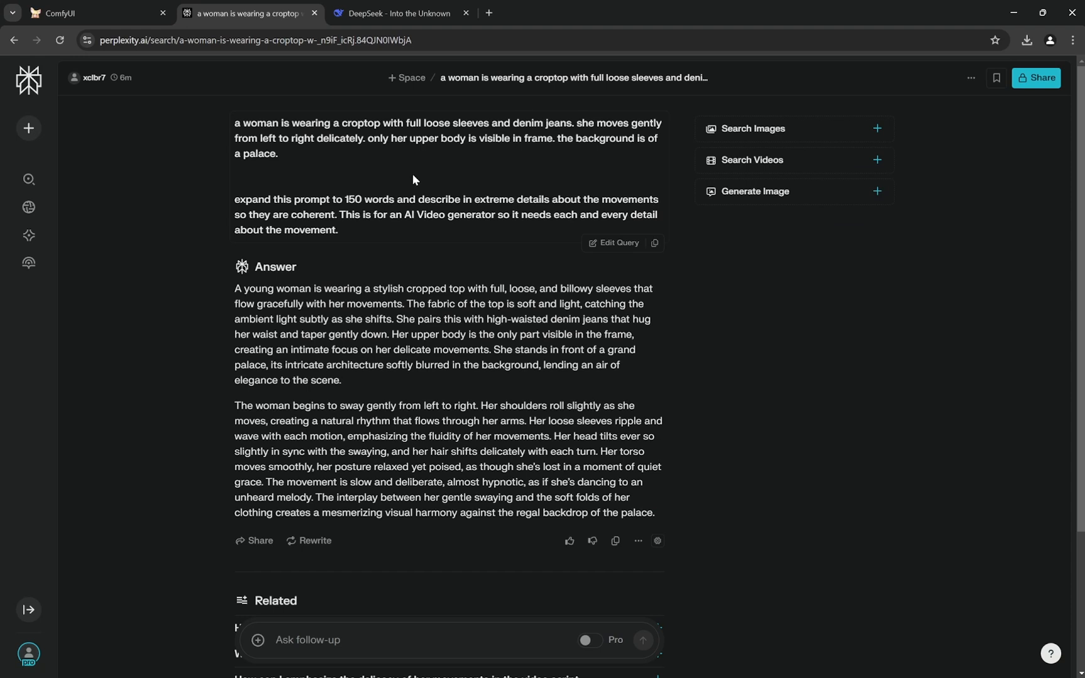
drag(283, 200, 403, 200)
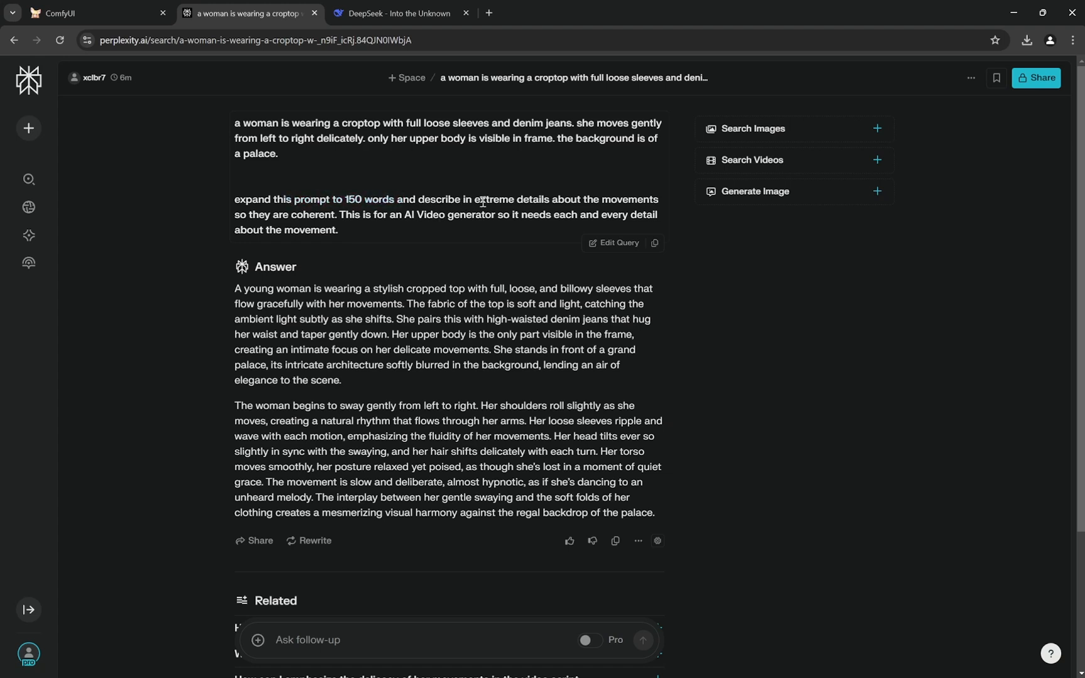
mouse_move(296, 225)
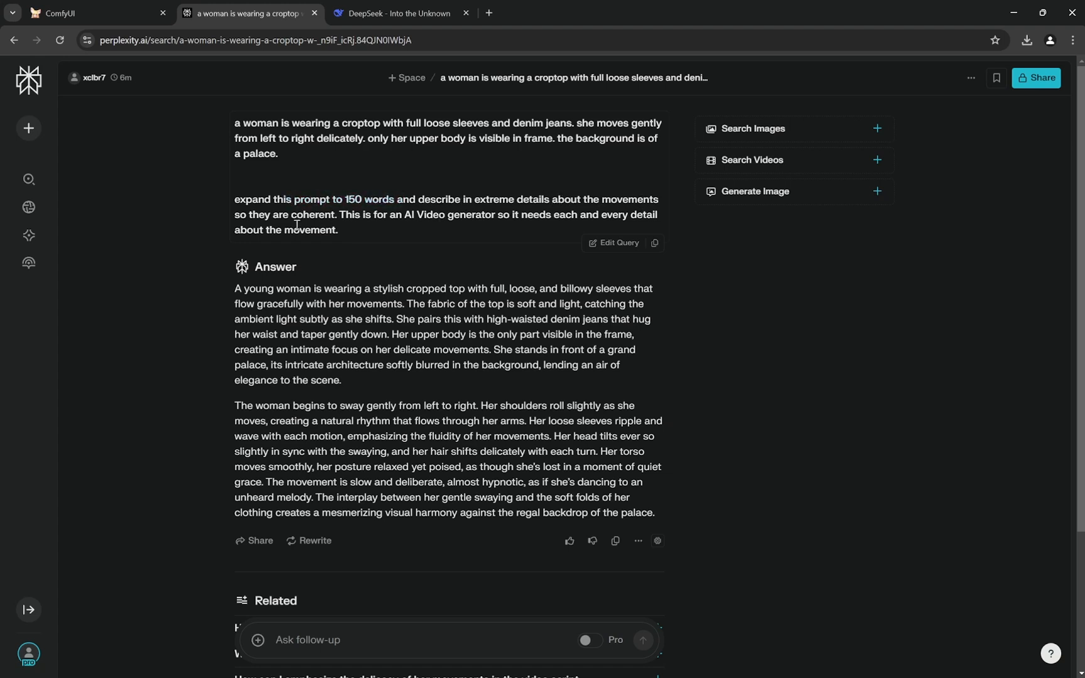
mouse_move(407, 216)
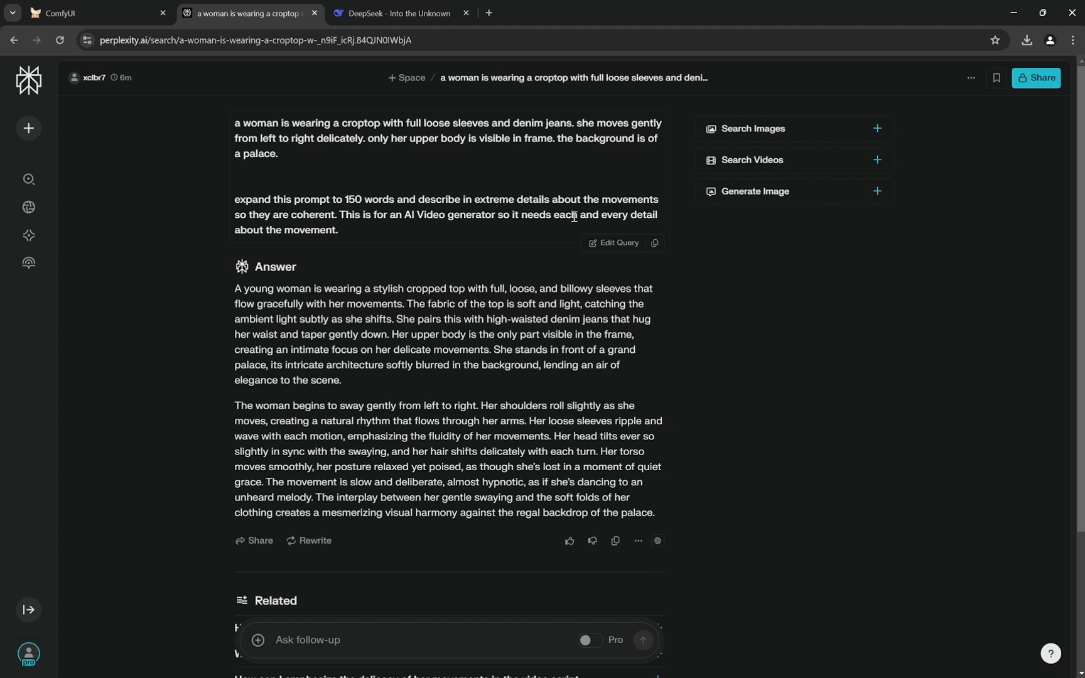
scroll(down, 3)
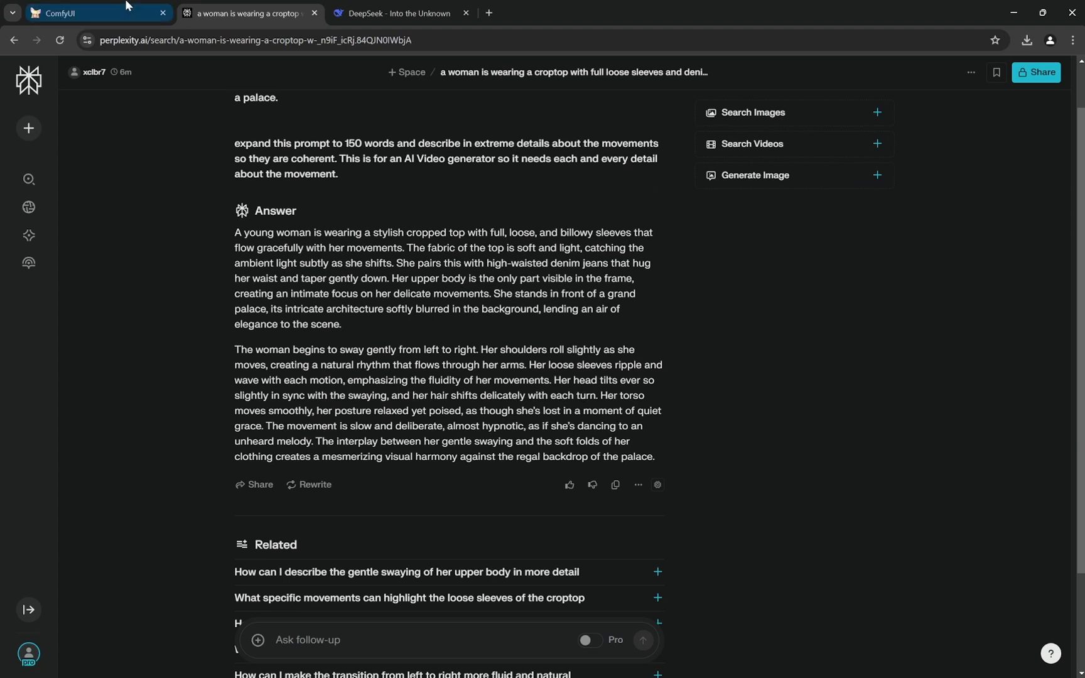
click(90, 12)
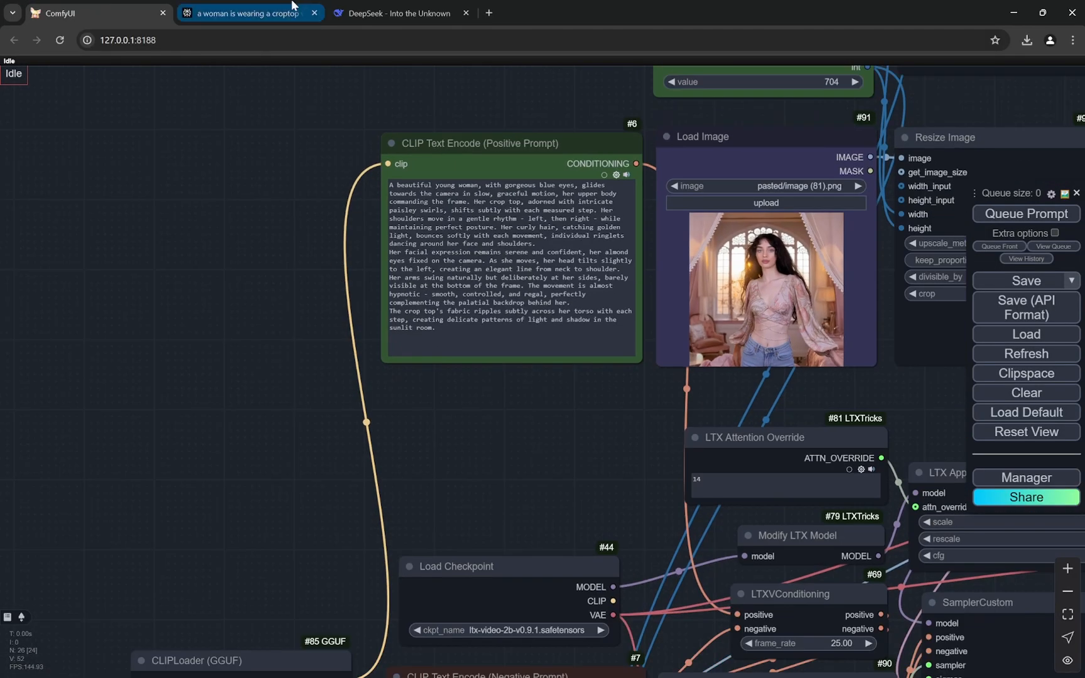
click(246, 12)
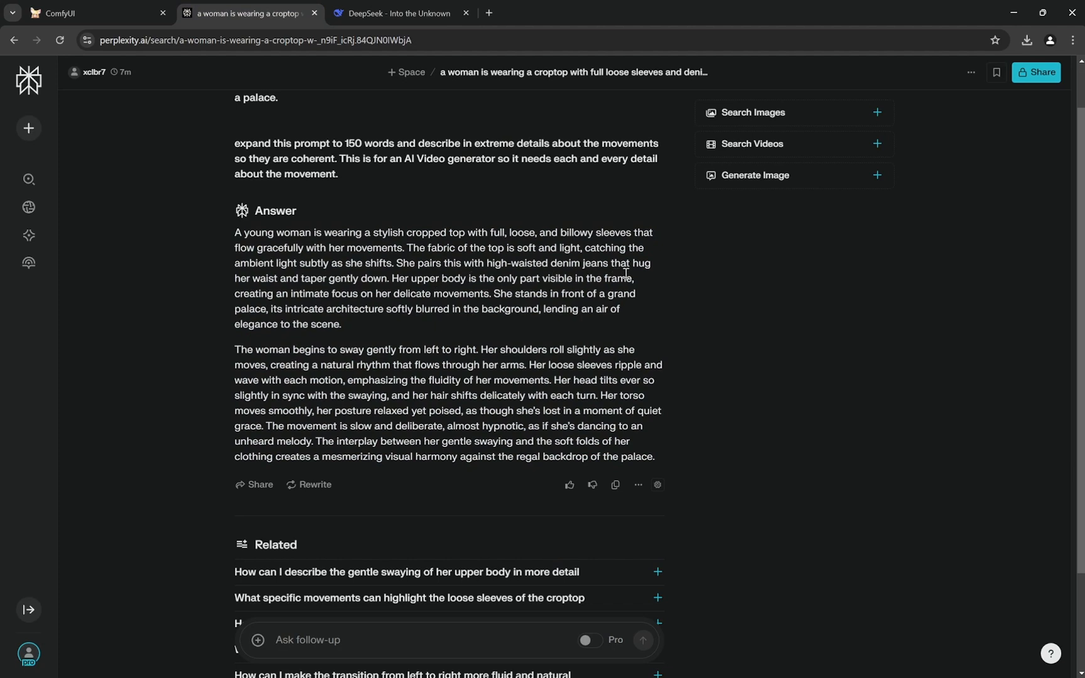
mouse_move(503, 266)
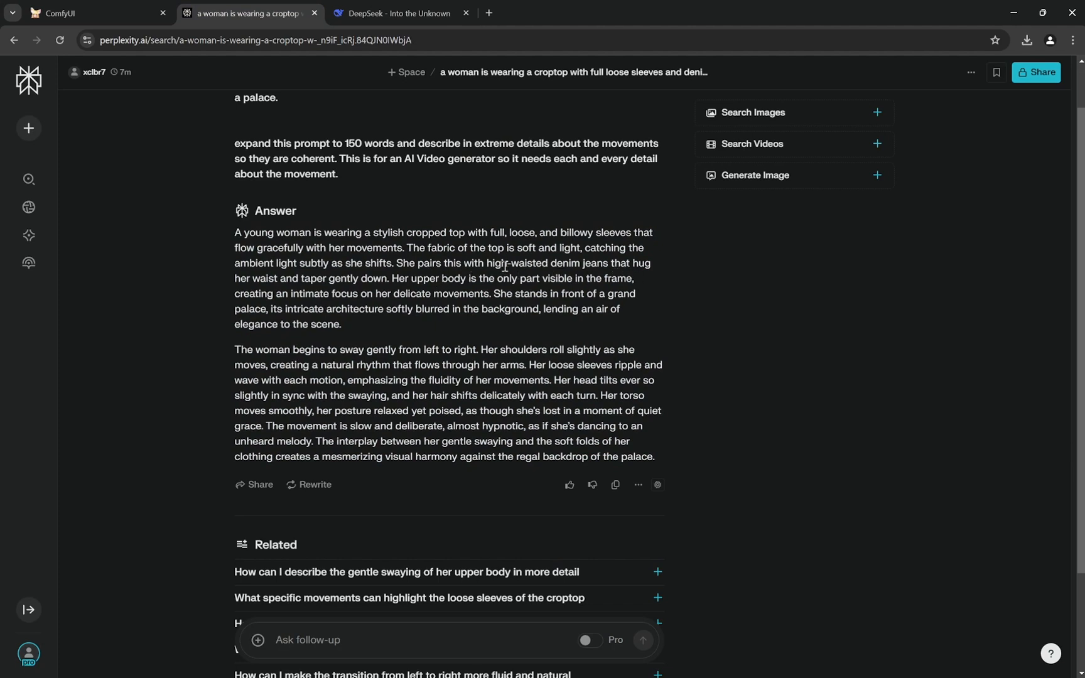
click(97, 13)
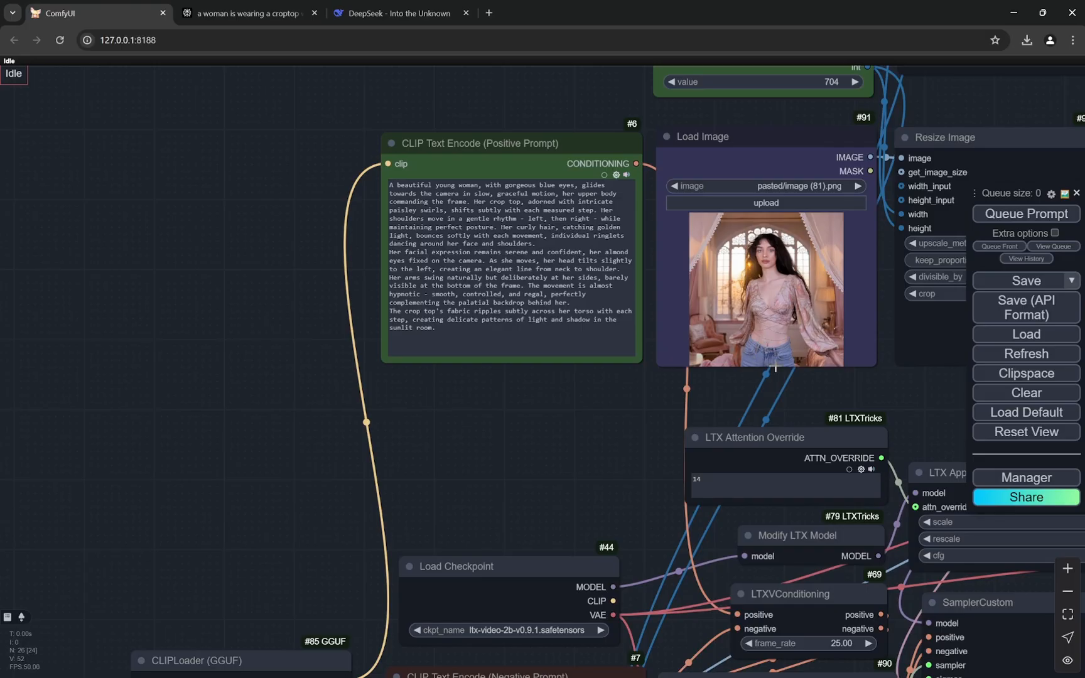
click(246, 12)
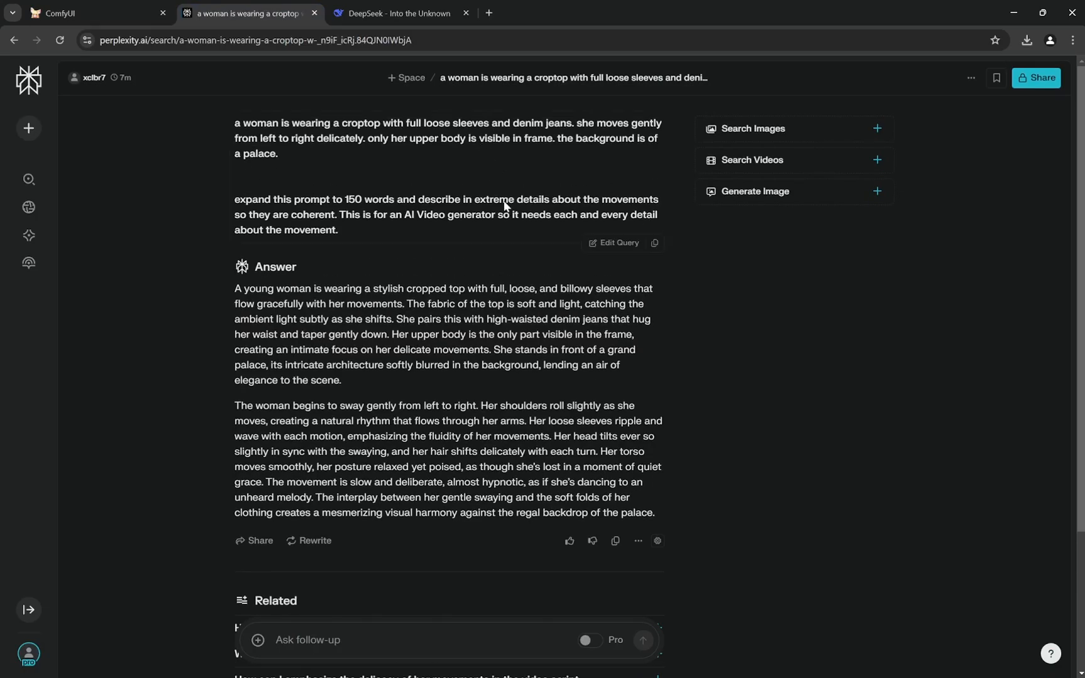
scroll(down, 3)
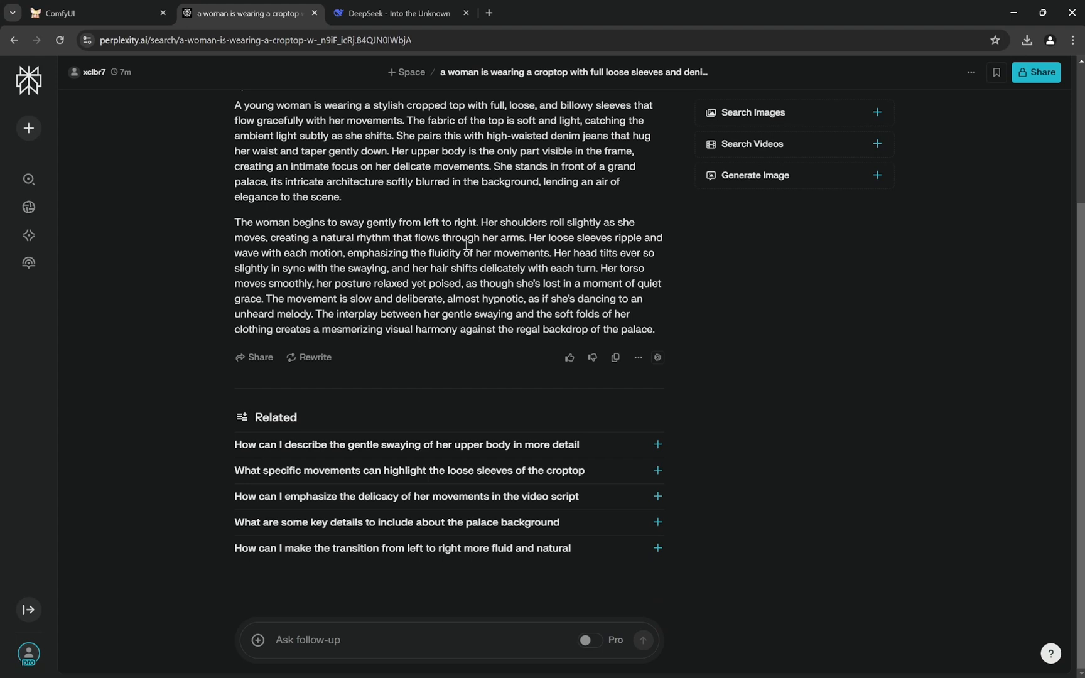
mouse_move(580, 243)
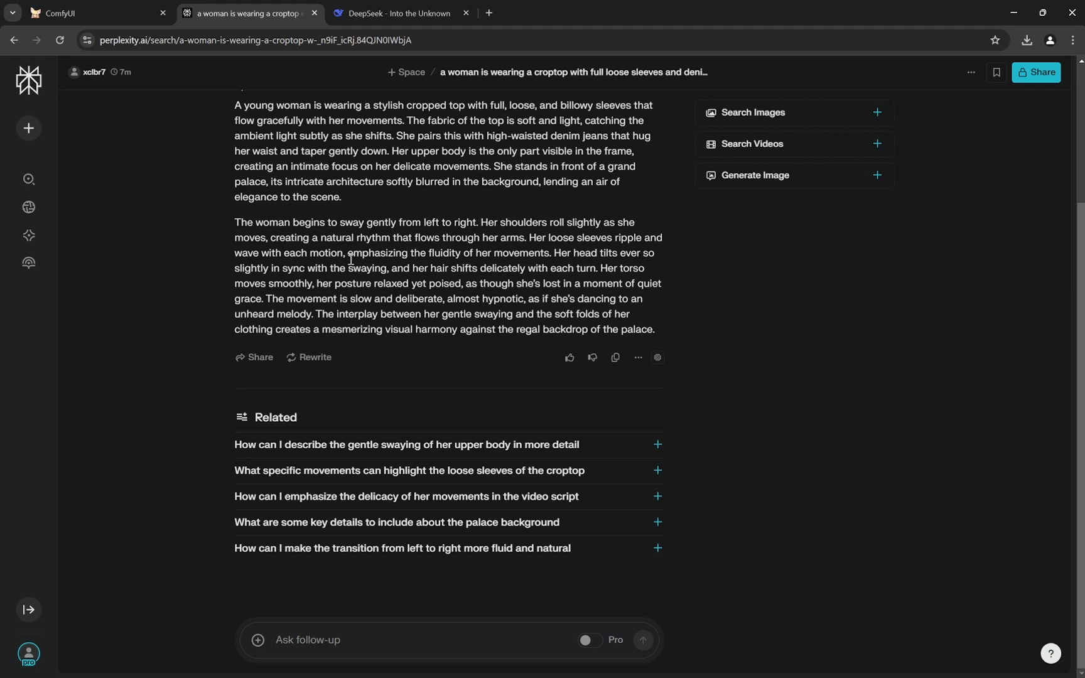
mouse_move(465, 275)
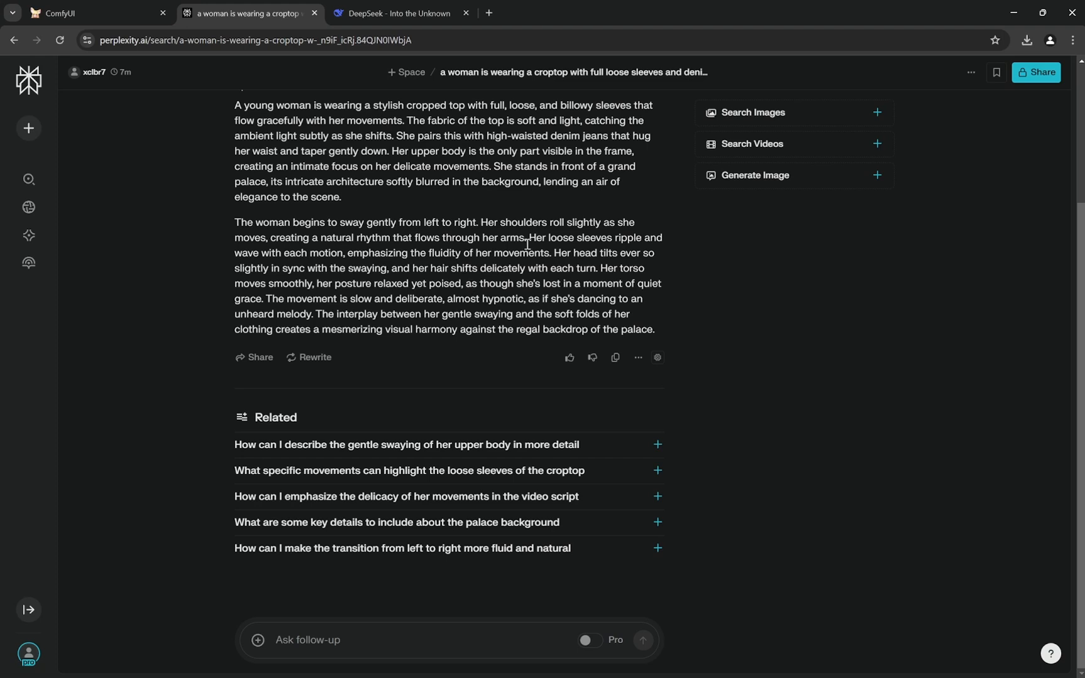
mouse_move(554, 251)
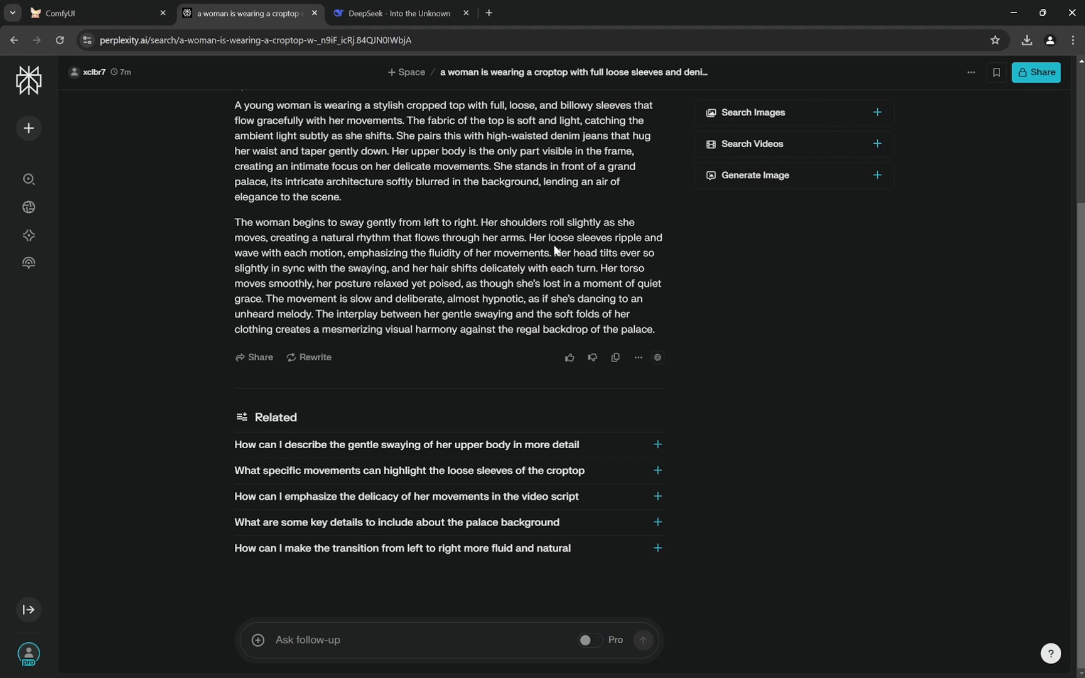
mouse_move(559, 282)
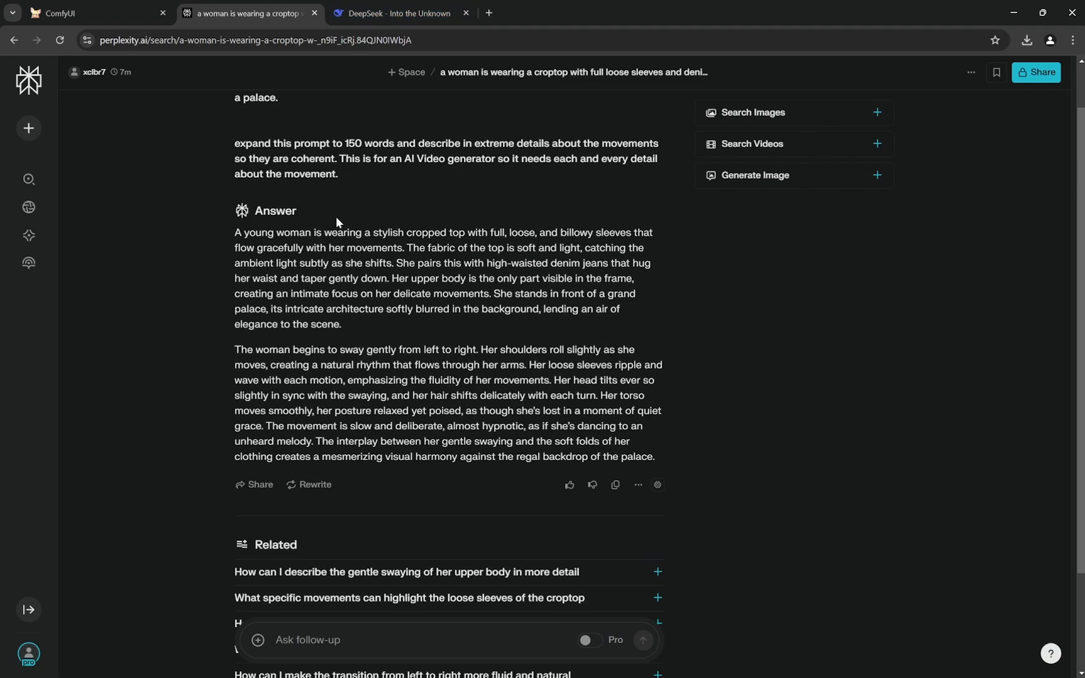
scroll(down, 3)
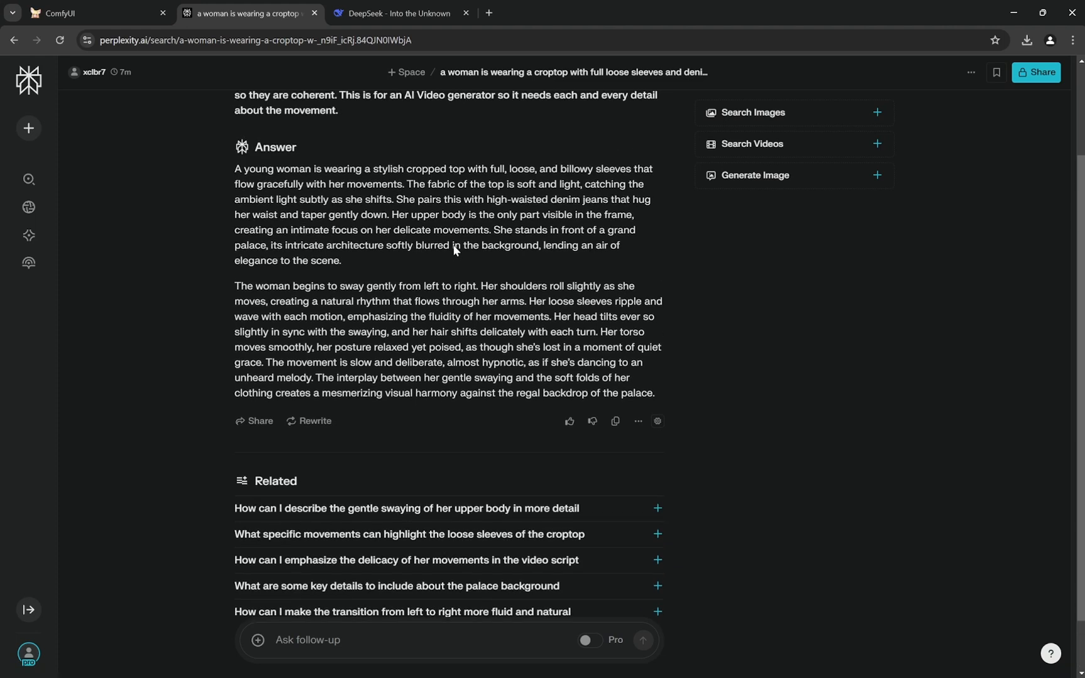
mouse_move(455, 249)
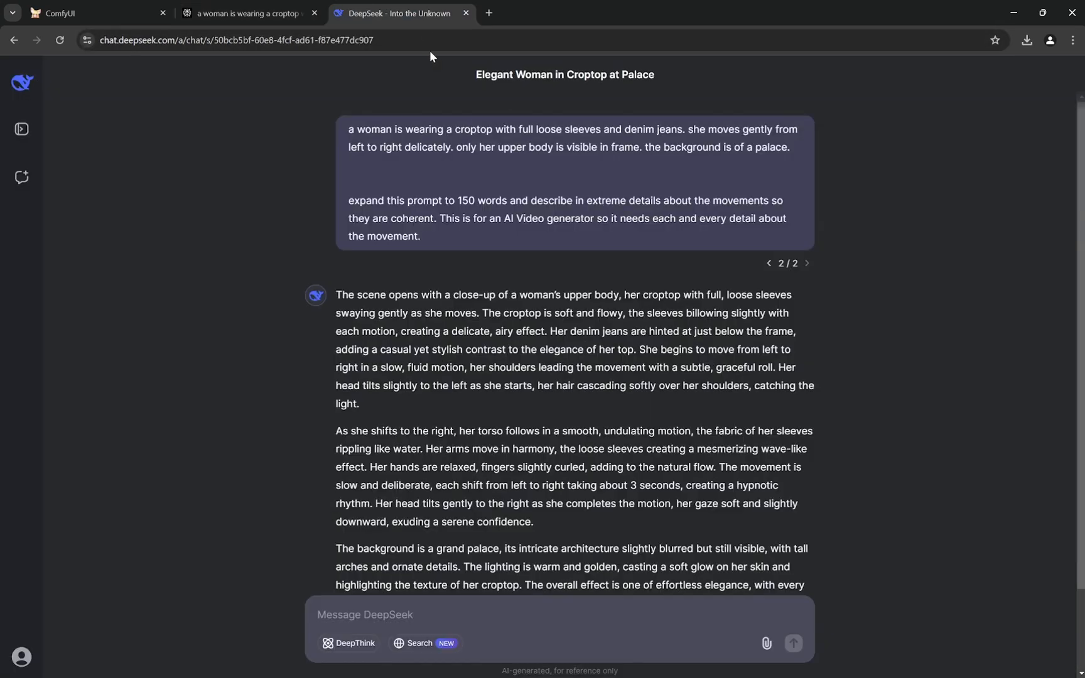
mouse_move(444, 118)
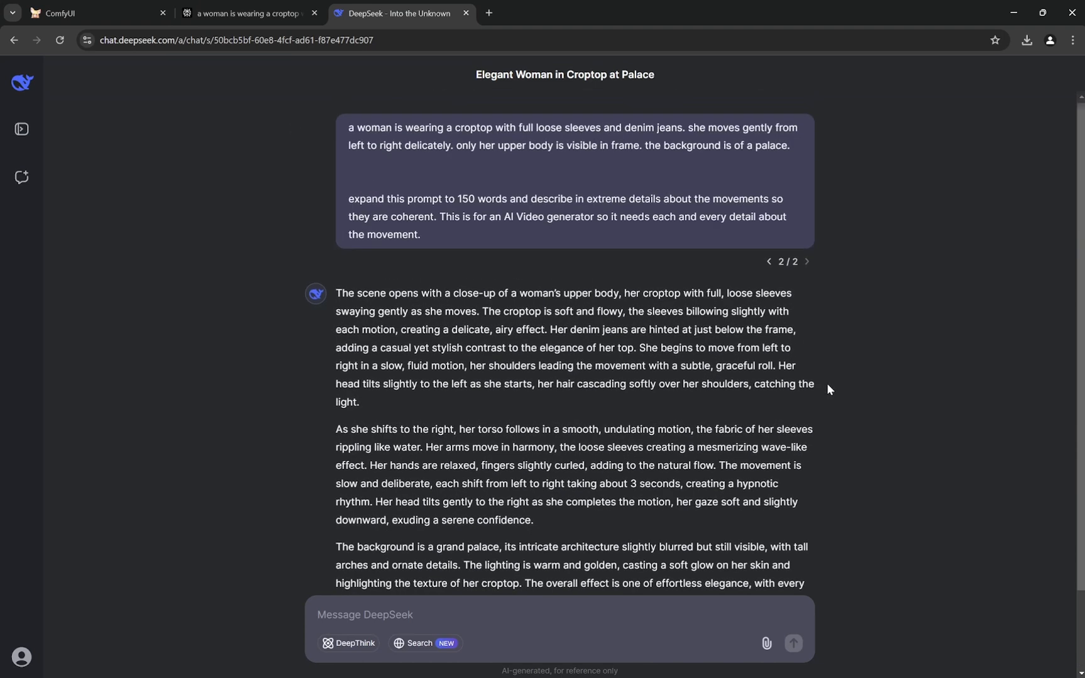
- Compare DeepSeek's palace answer with Perplexity's and select its movement and background paragraphs for copying
scroll(down, 3)
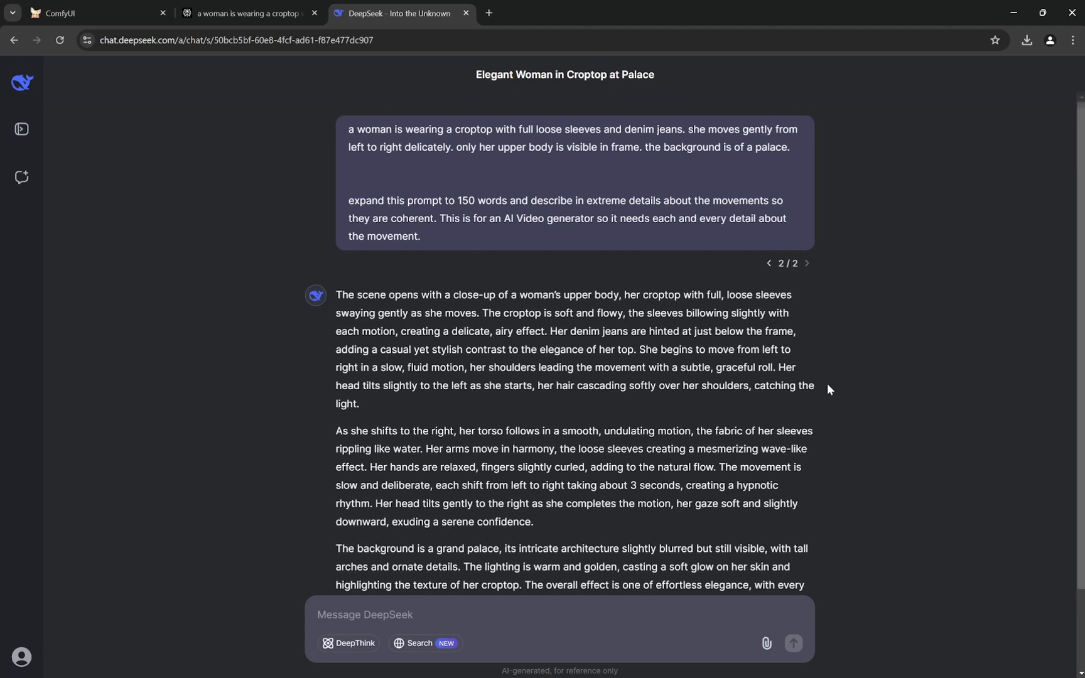
click(248, 13)
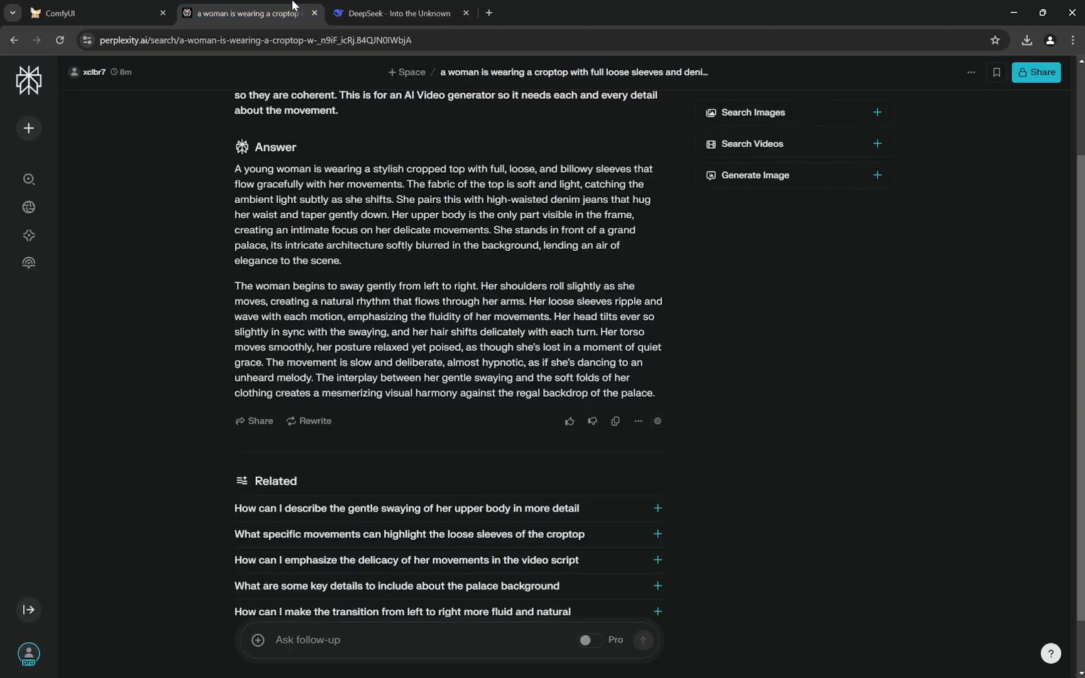
click(394, 13)
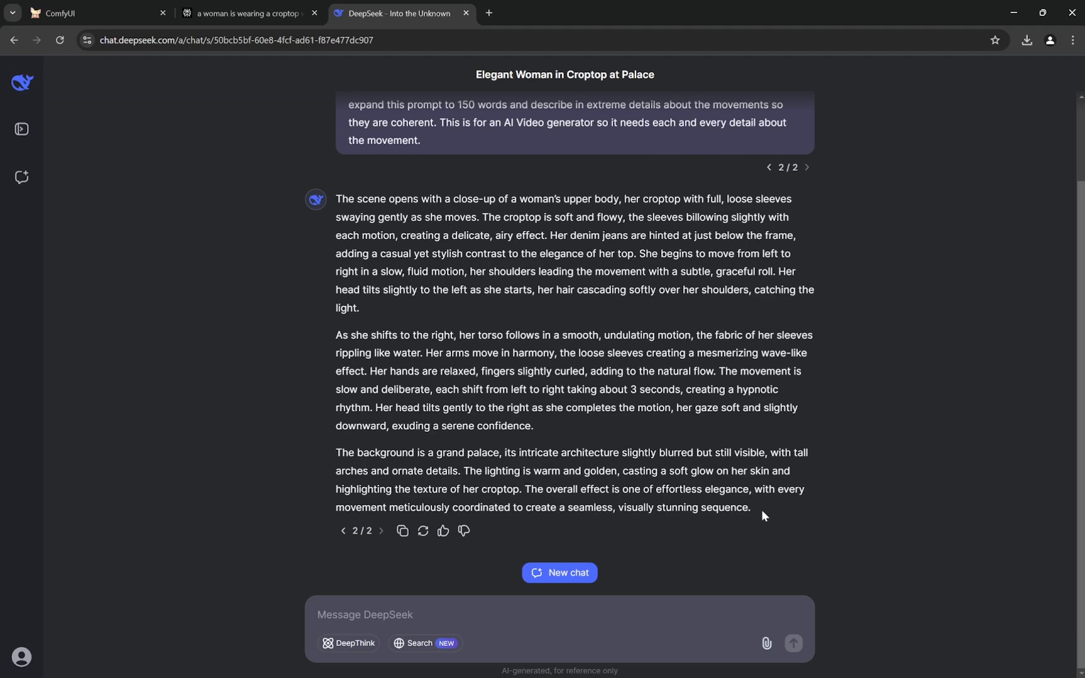
mouse_move(403, 310)
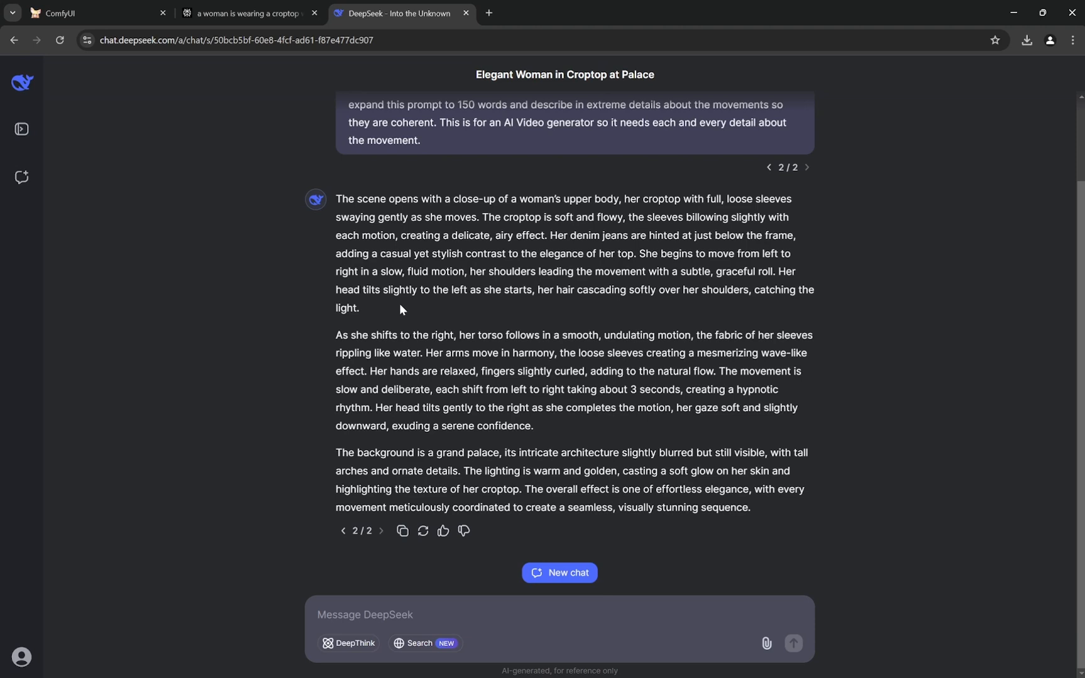
mouse_move(336, 333)
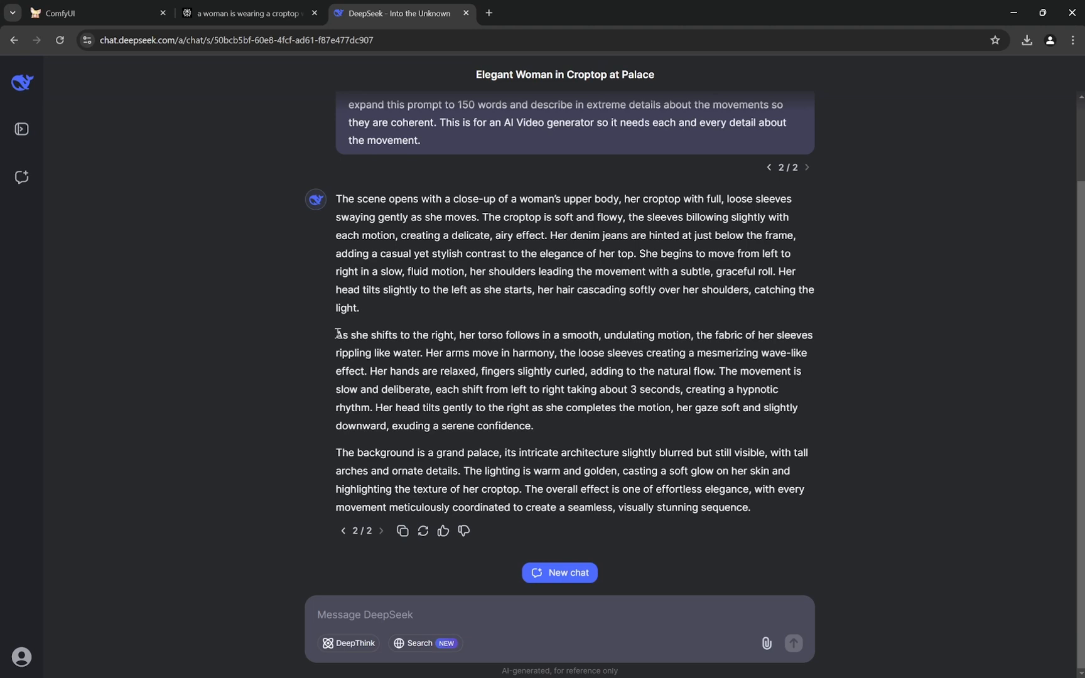
drag(335, 334, 750, 508)
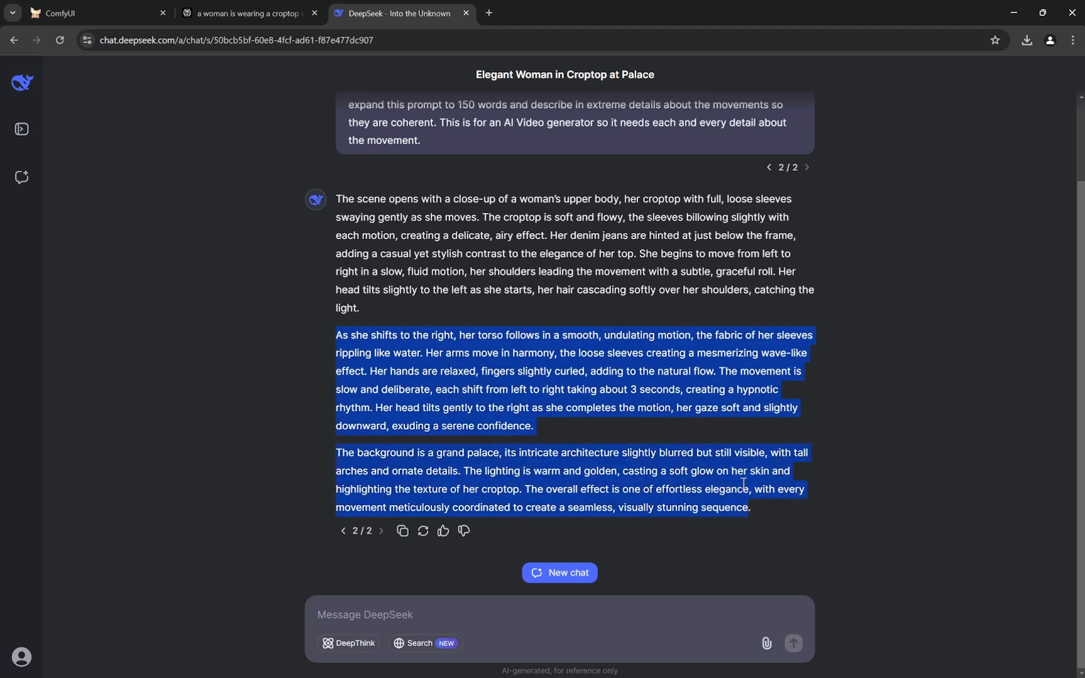
click(97, 12)
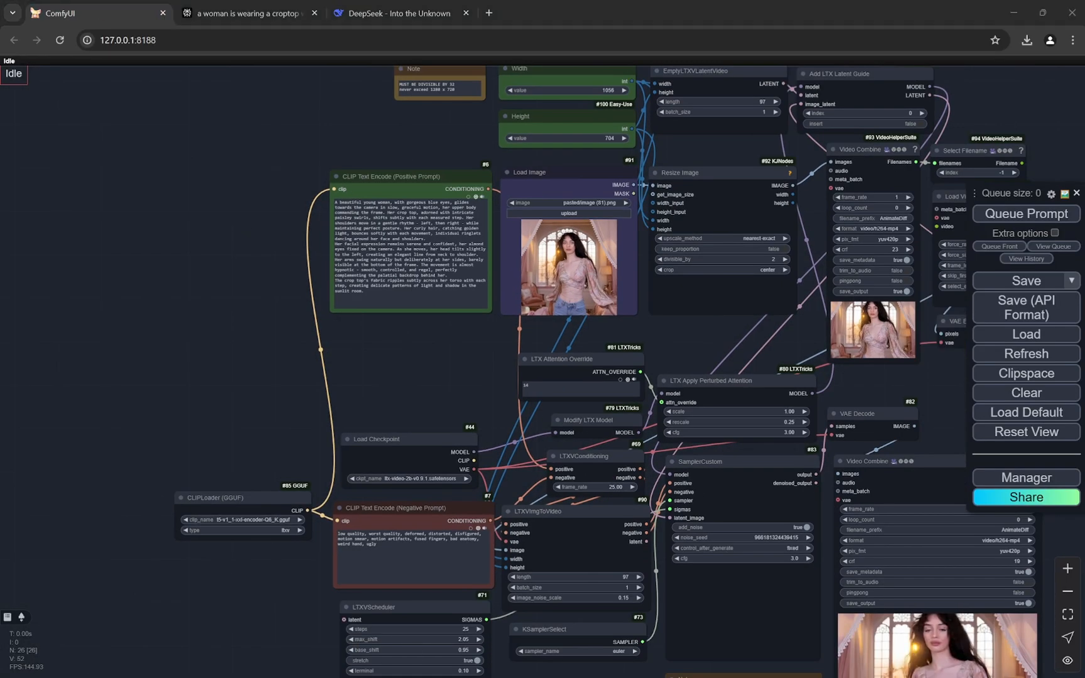
mouse_move(280, 396)
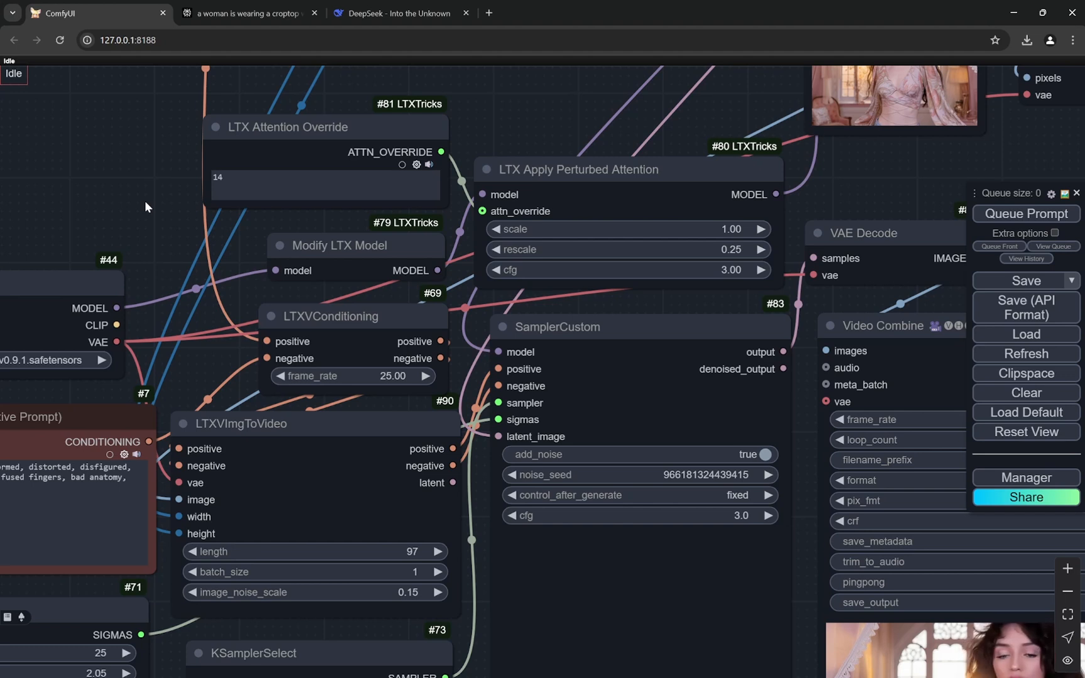
mouse_move(152, 205)
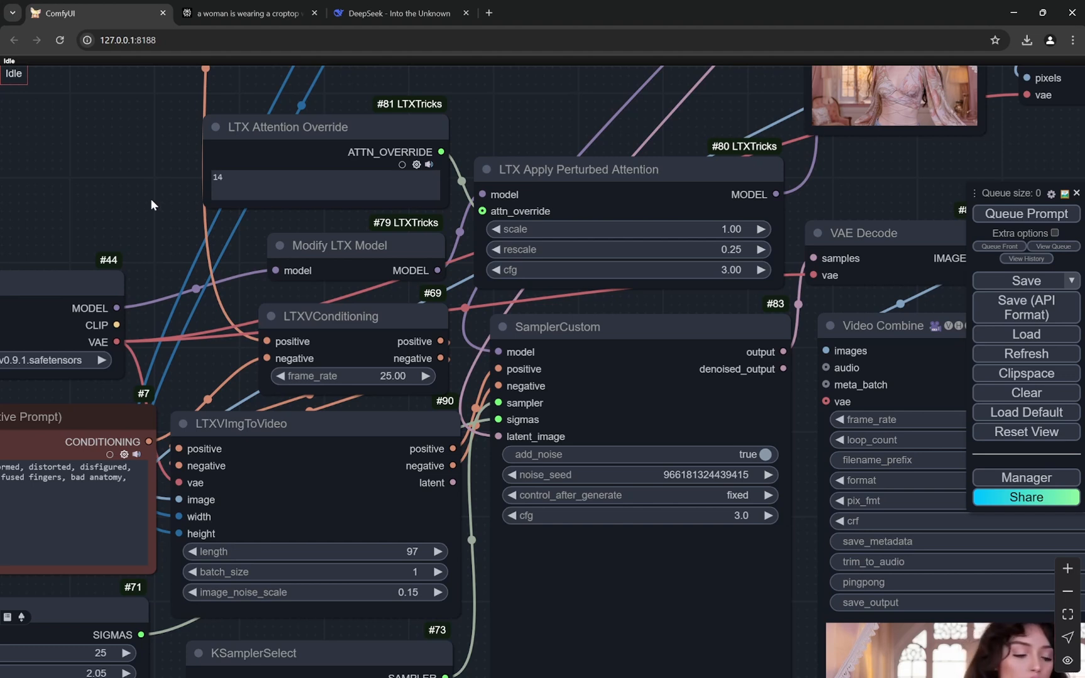
- Zoom in on the LTX Attention Override and SamplerCustom nodes in the workflow
click(324, 187)
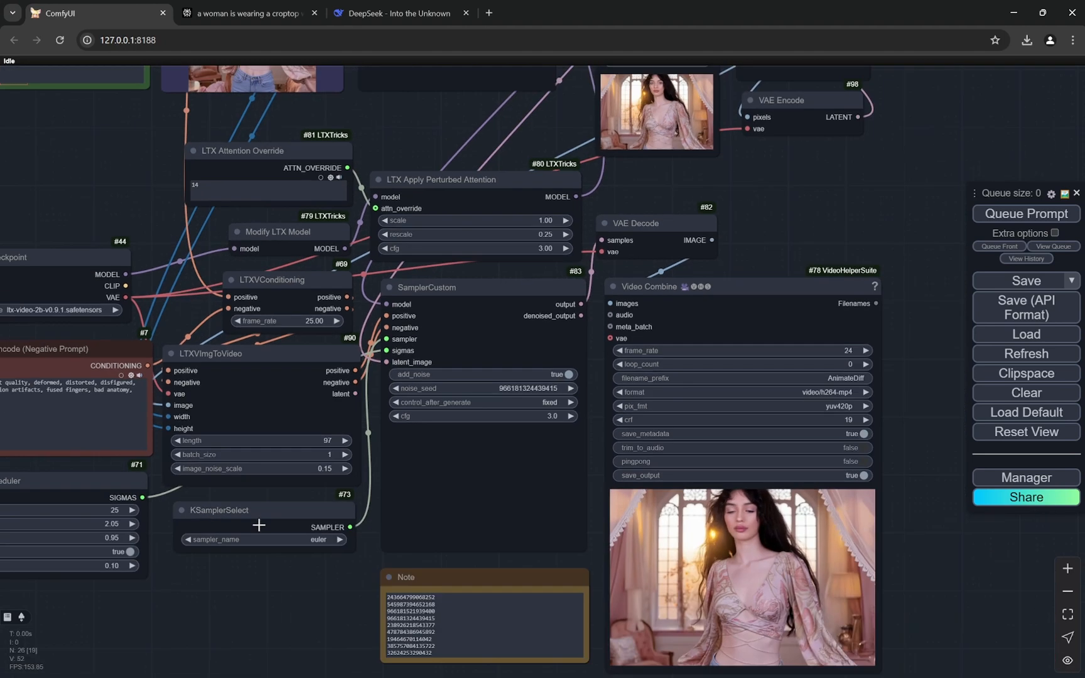
scroll(up, 3)
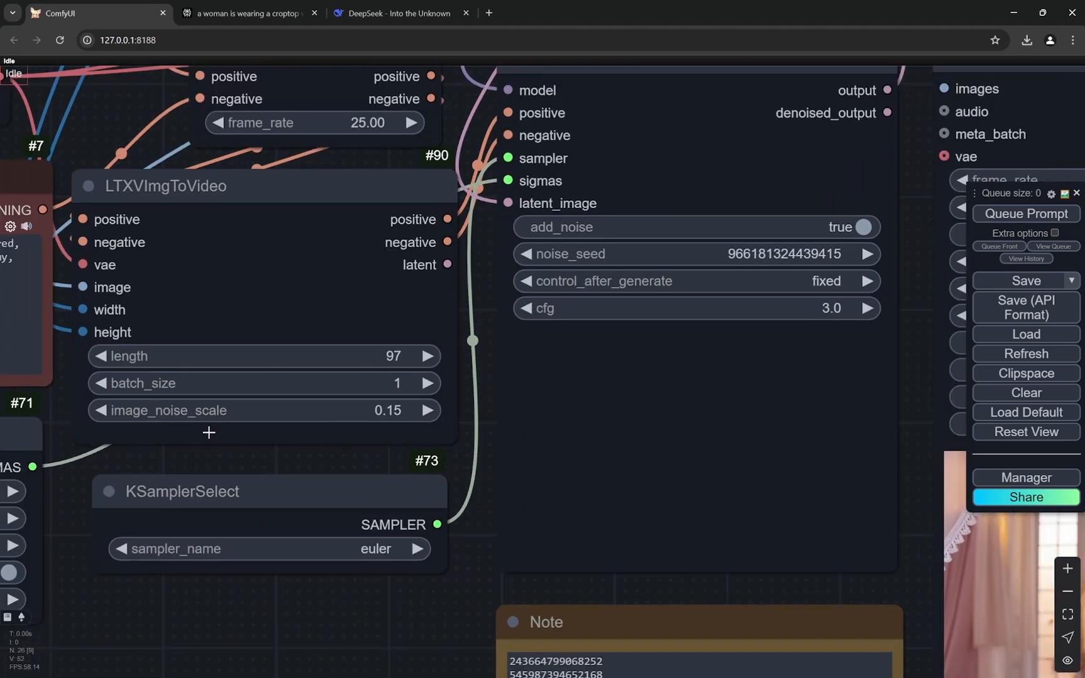
mouse_move(359, 414)
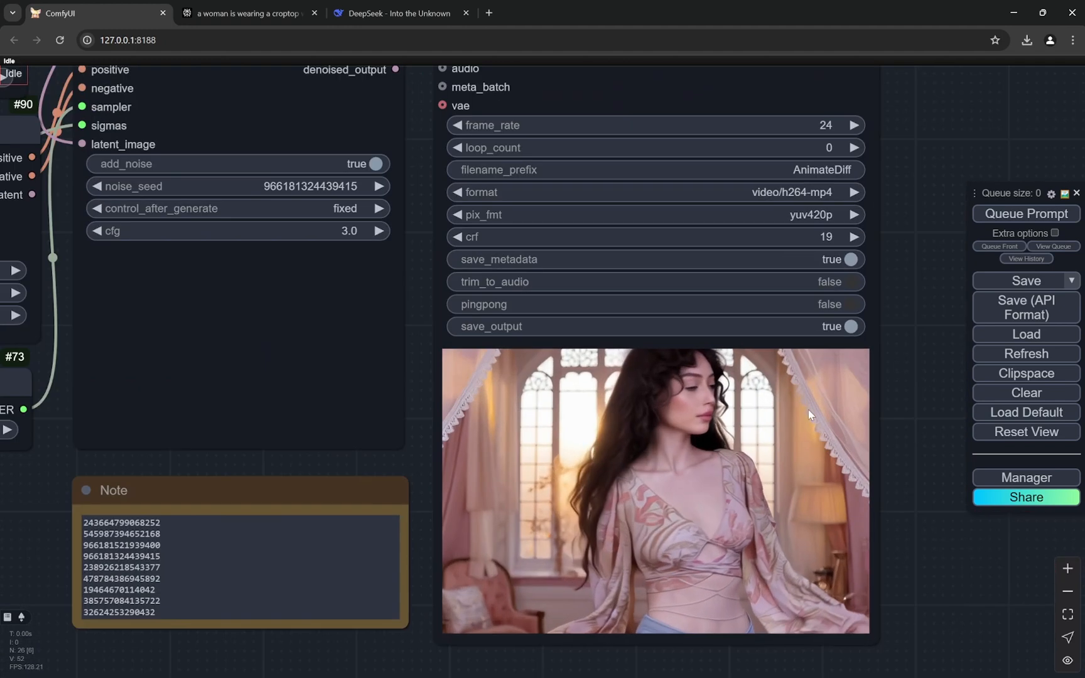
scroll(down, 3)
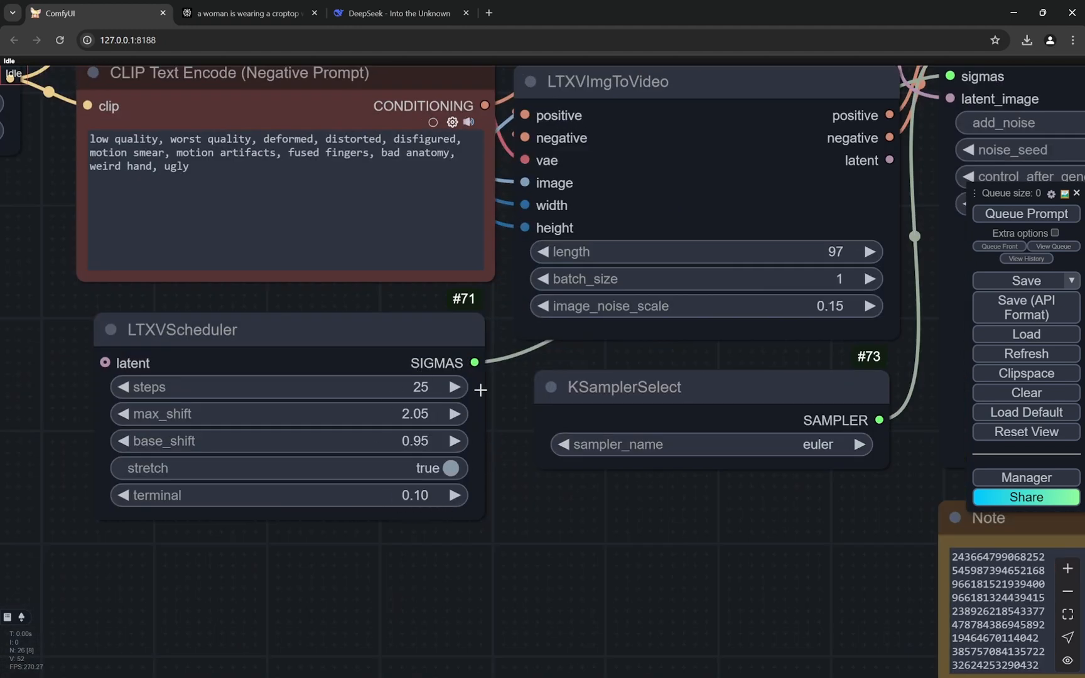
mouse_move(521, 457)
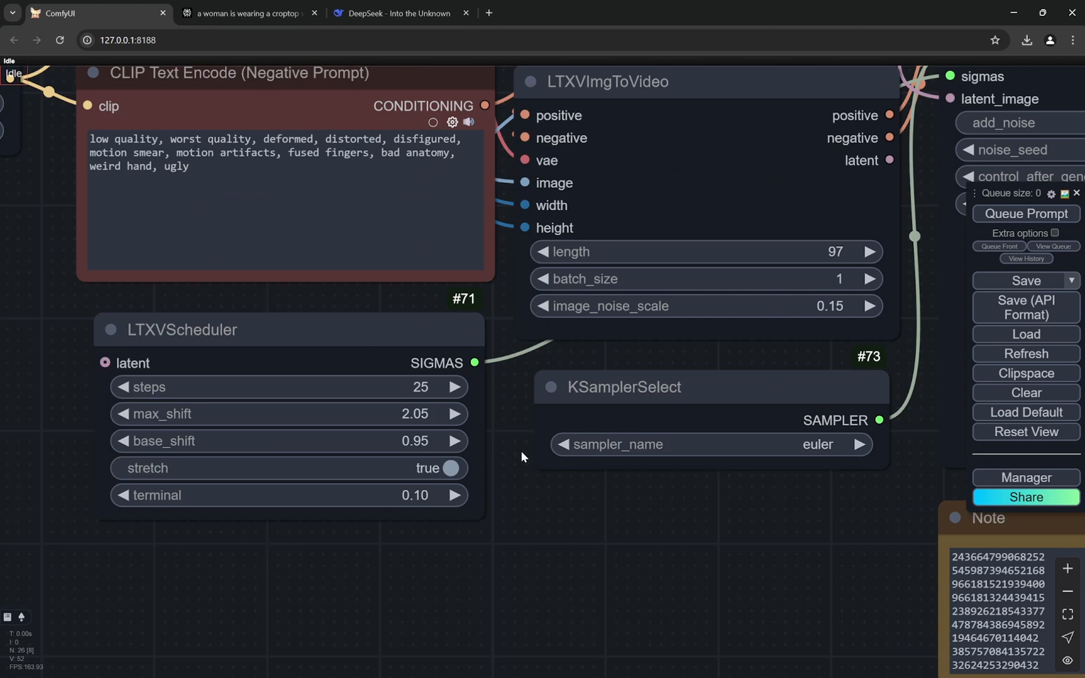